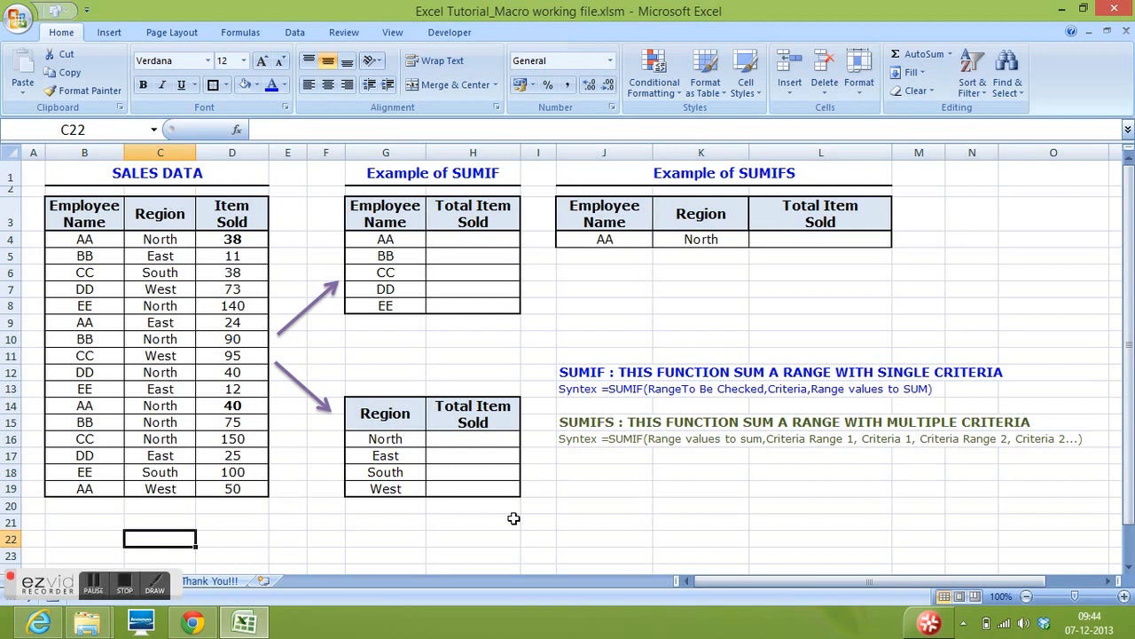
mouse_move(579, 380)
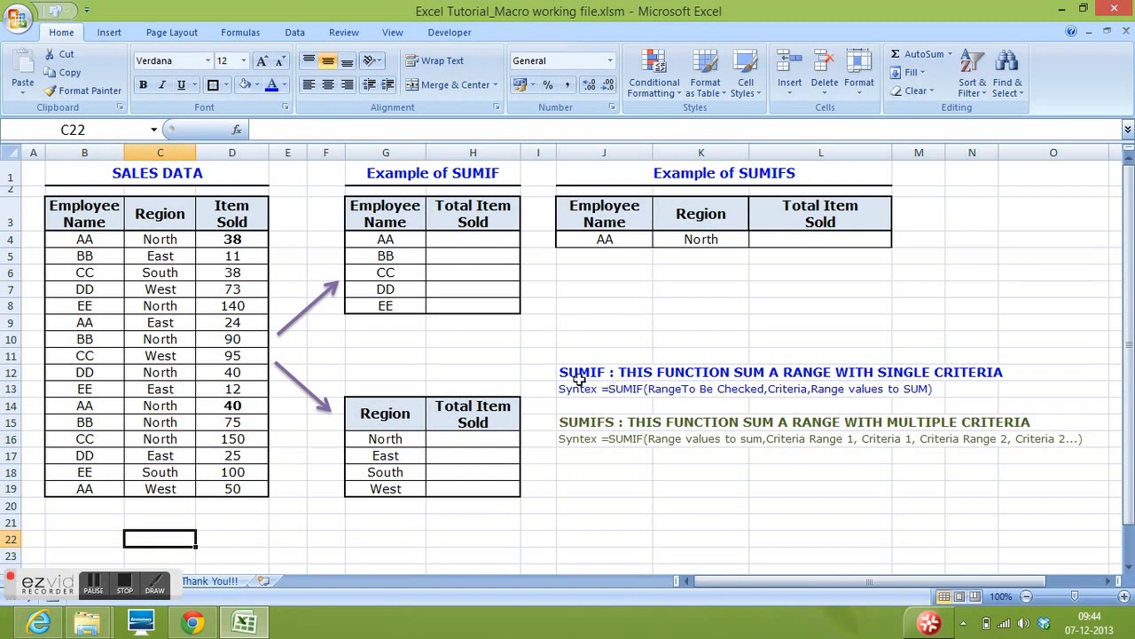
Point out the SUMIF/SUMIFS notes and table headings, then start a formula in H4 for employee AA
left_click(781, 373)
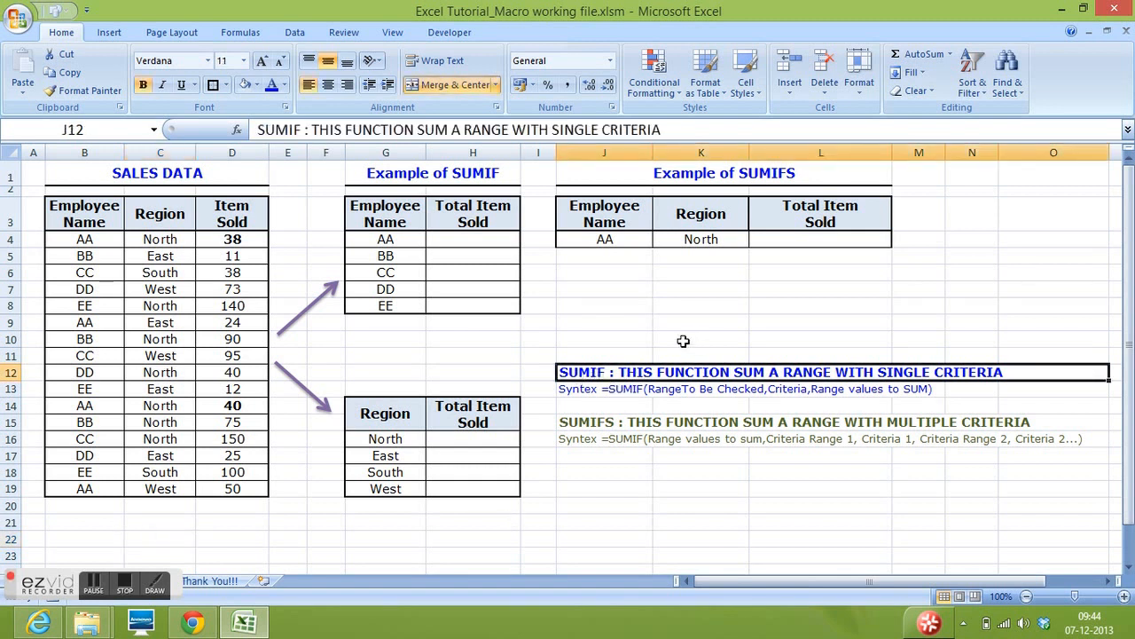
mouse_move(706, 348)
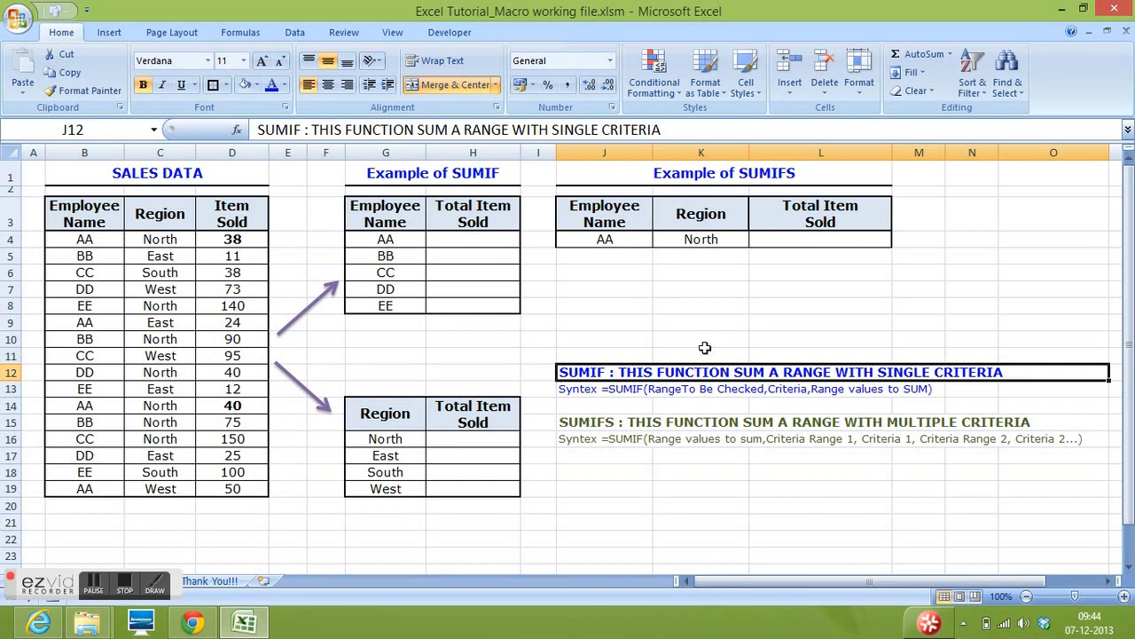
left_click(600, 422)
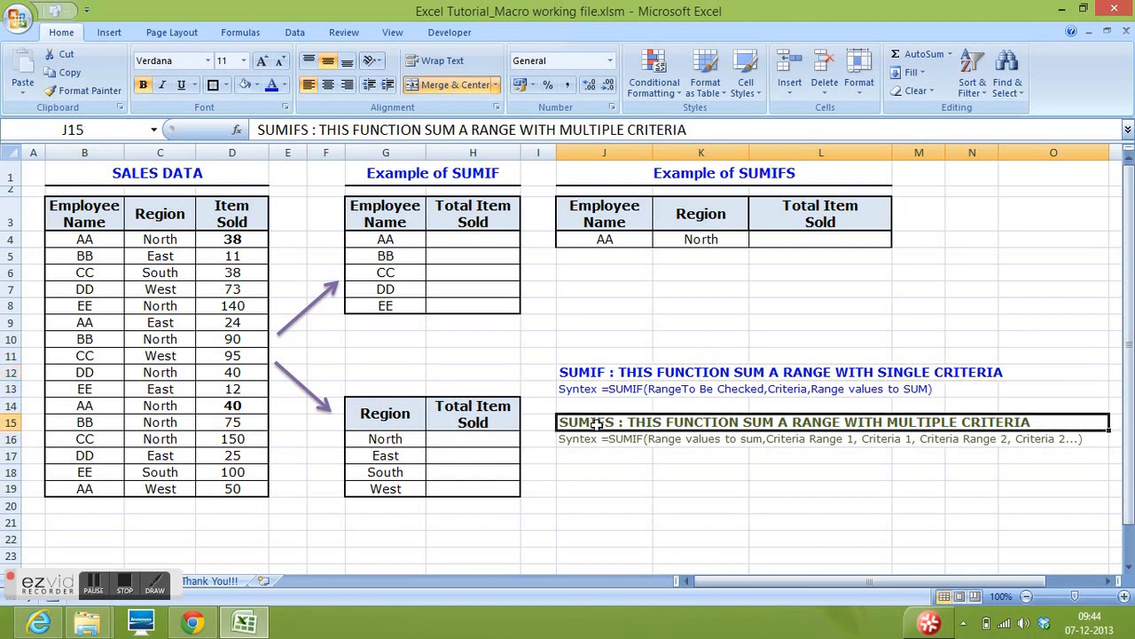
mouse_move(646, 504)
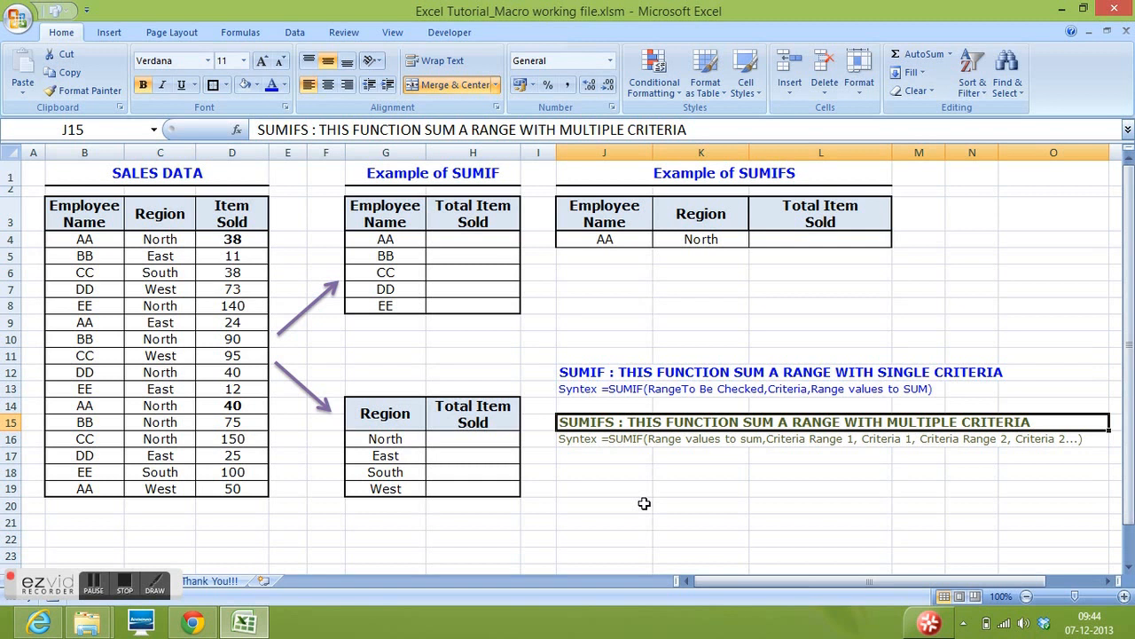
mouse_move(96, 215)
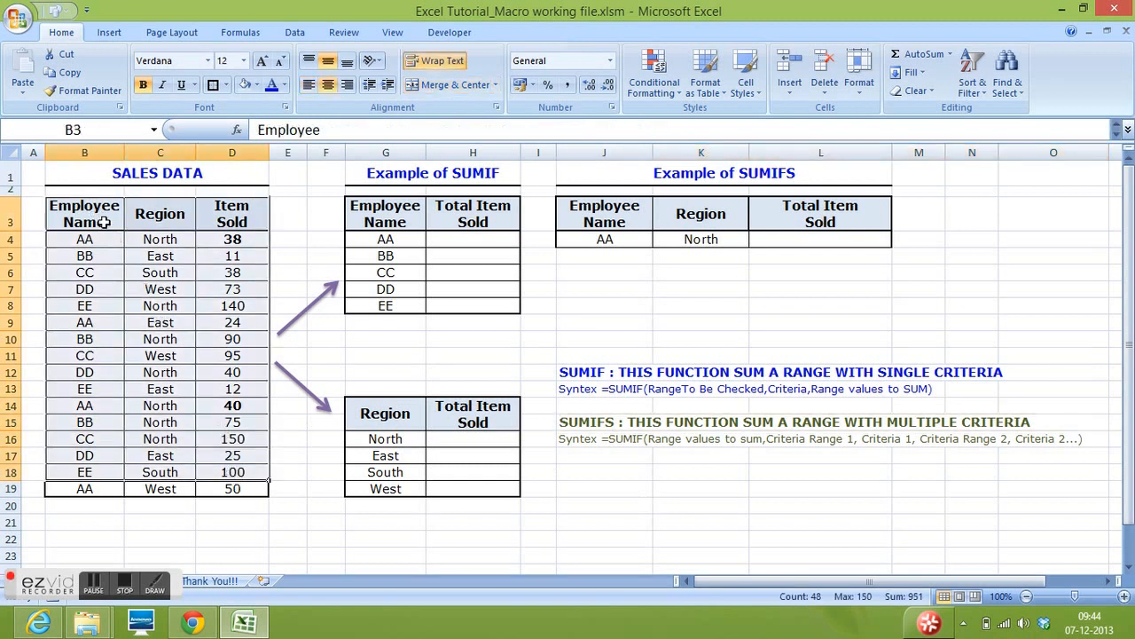
left_click(231, 213)
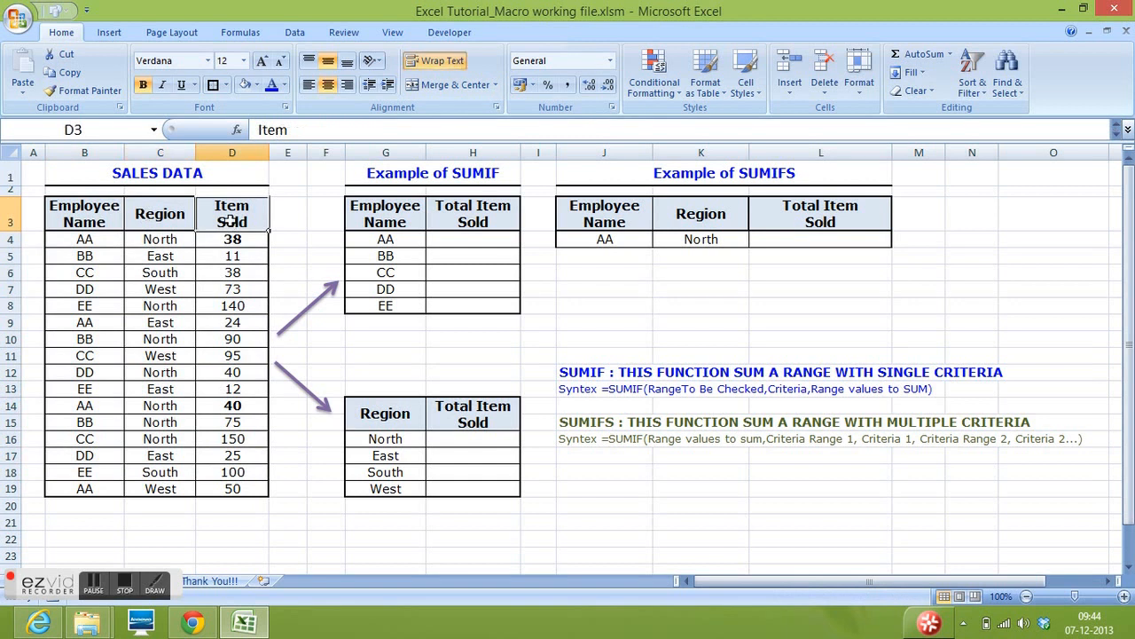
mouse_move(371, 249)
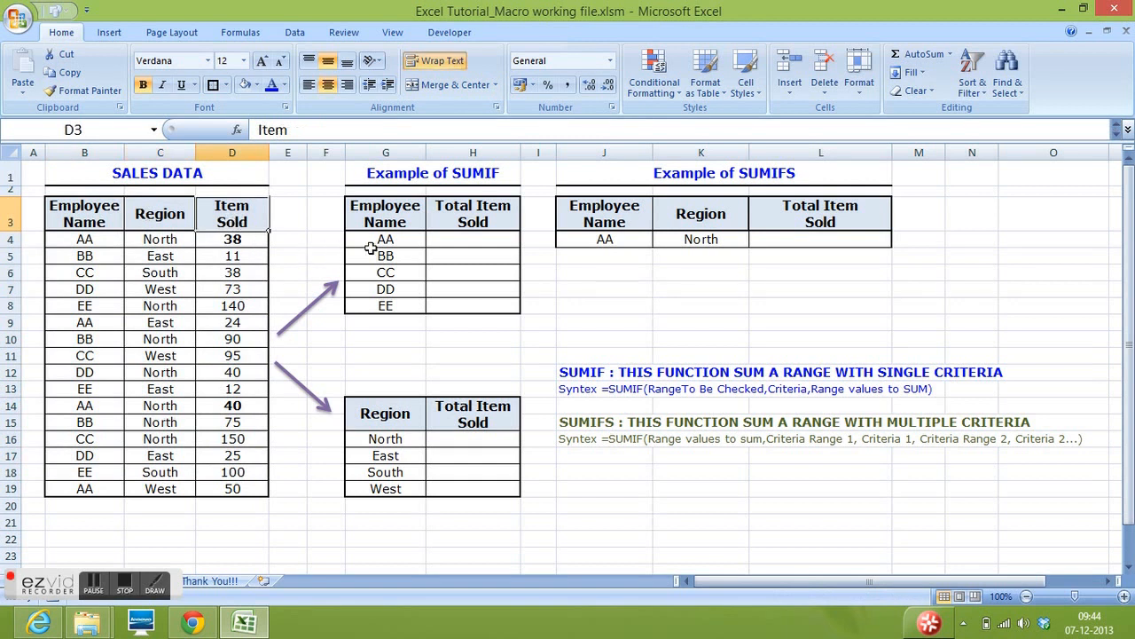
left_click(472, 212)
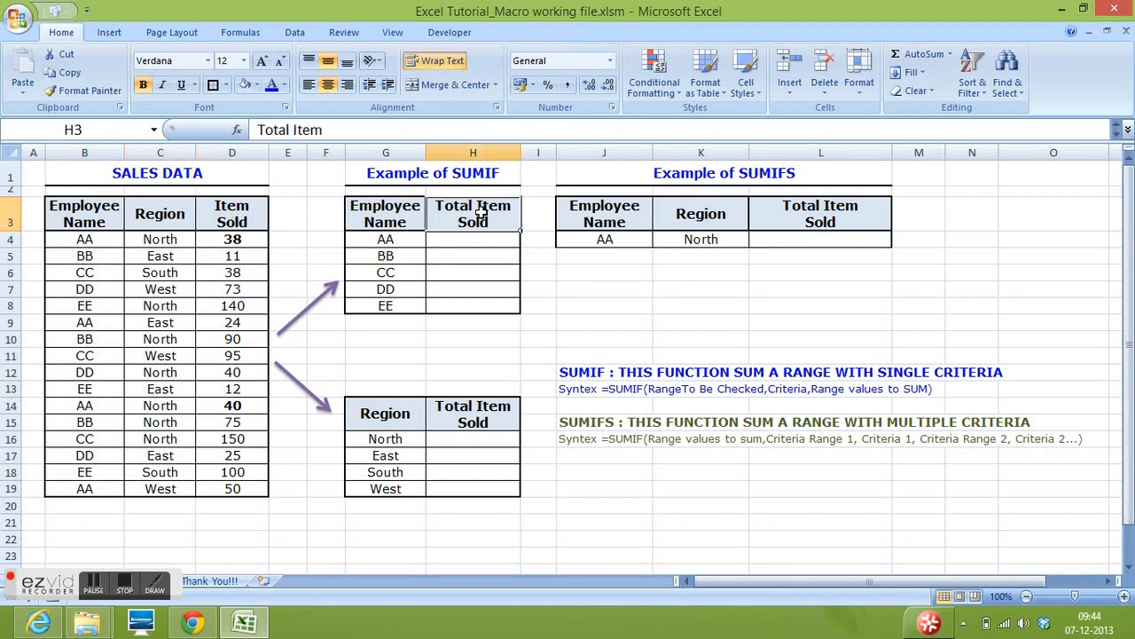
left_click(385, 256)
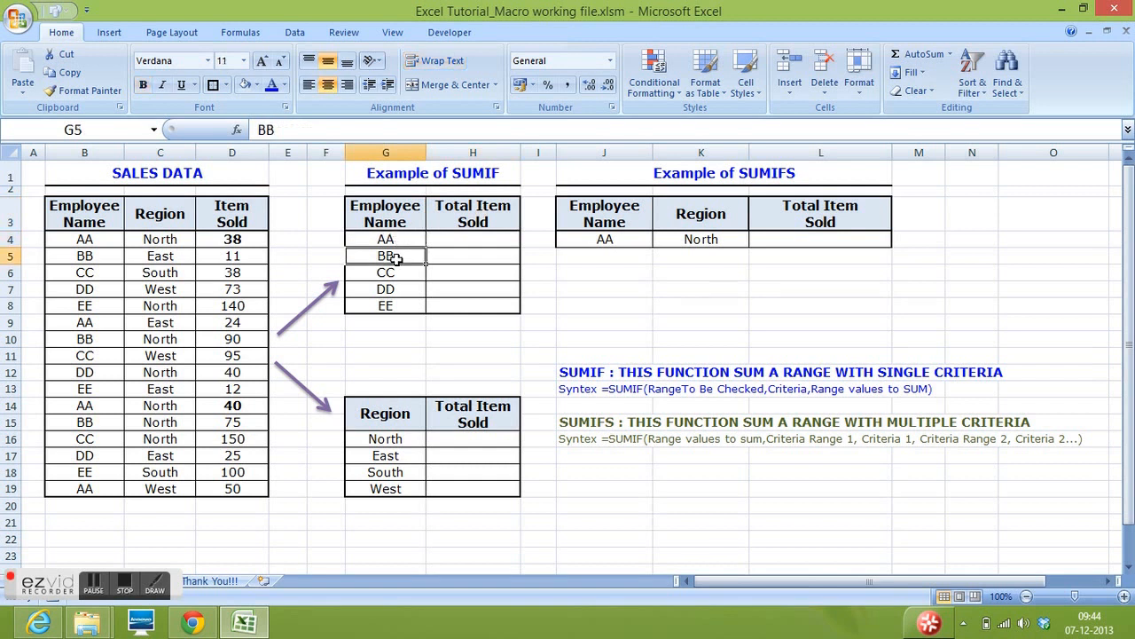
left_click(472, 238)
type("=")
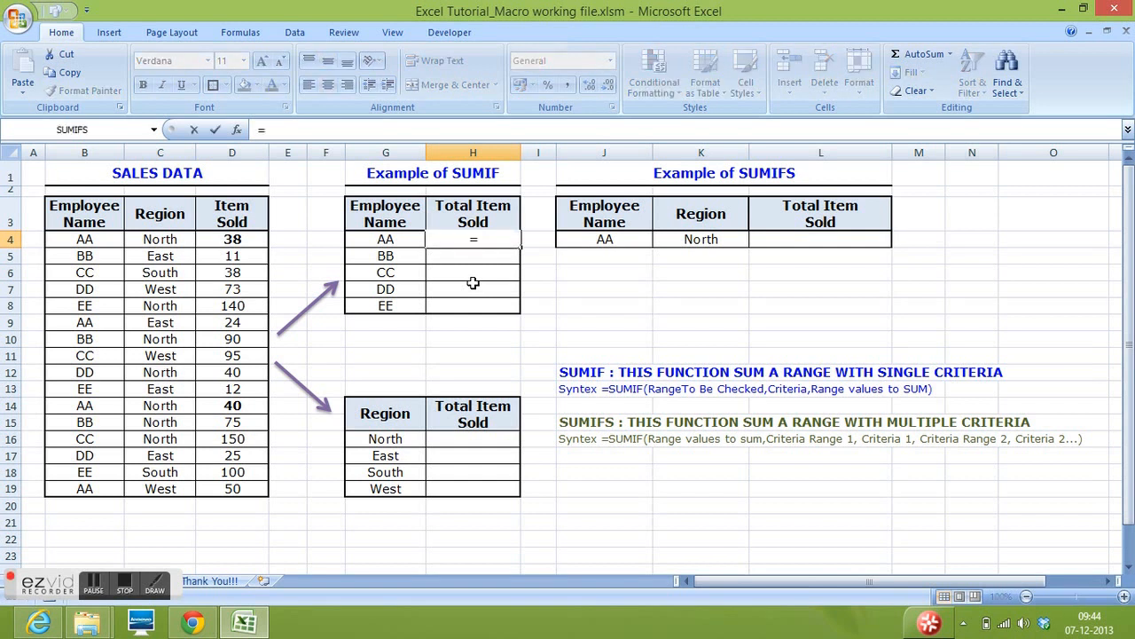
Enter =SUMIF(B4:B19,G4,D4:D19) in H4, giving 152 items sold for employee AA
type("SUMIF")
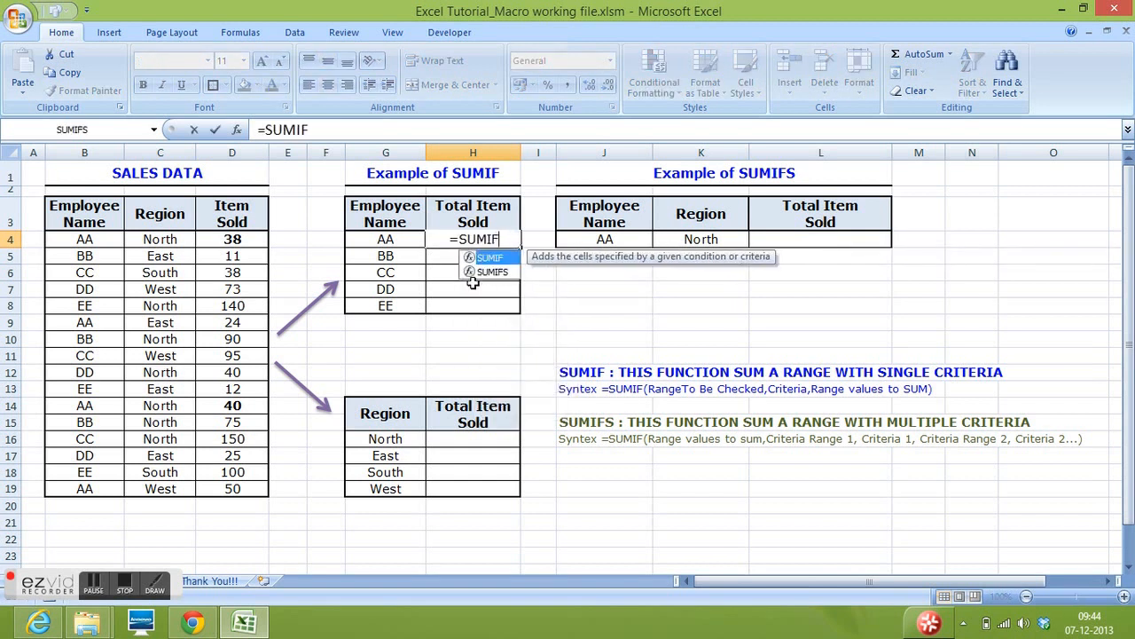
type("(")
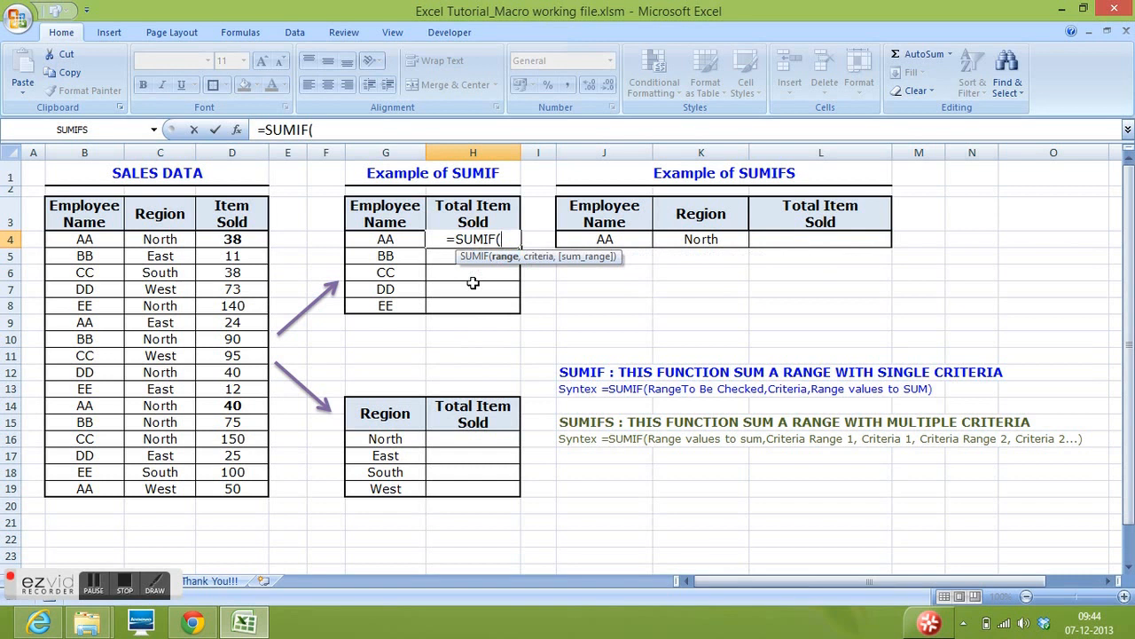
mouse_move(80, 237)
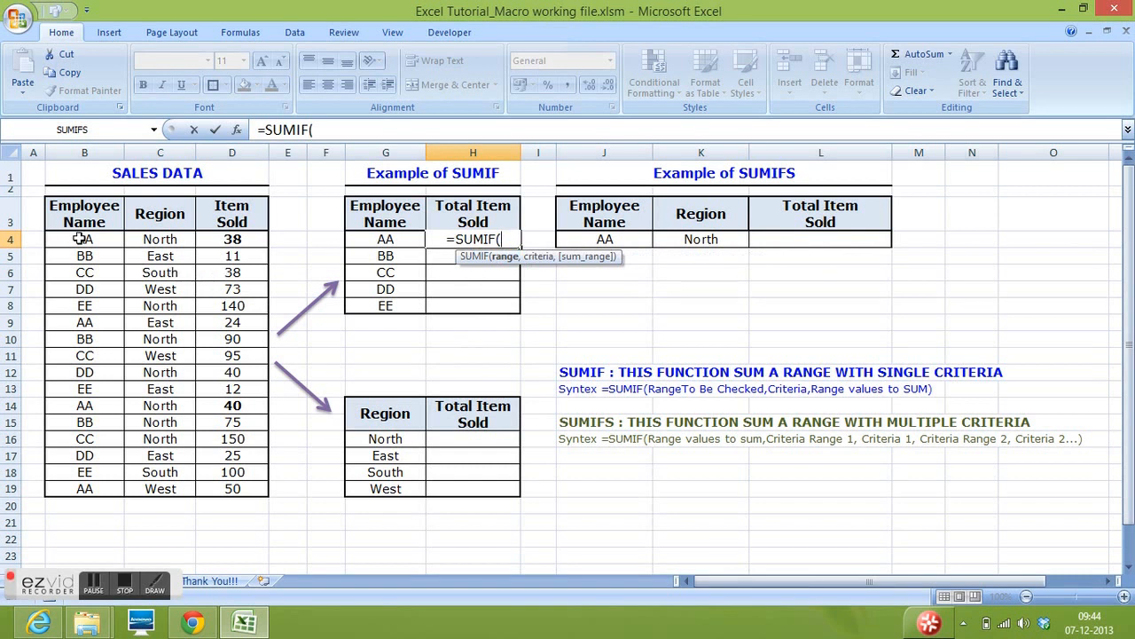
left_click_drag(86, 238, 85, 490)
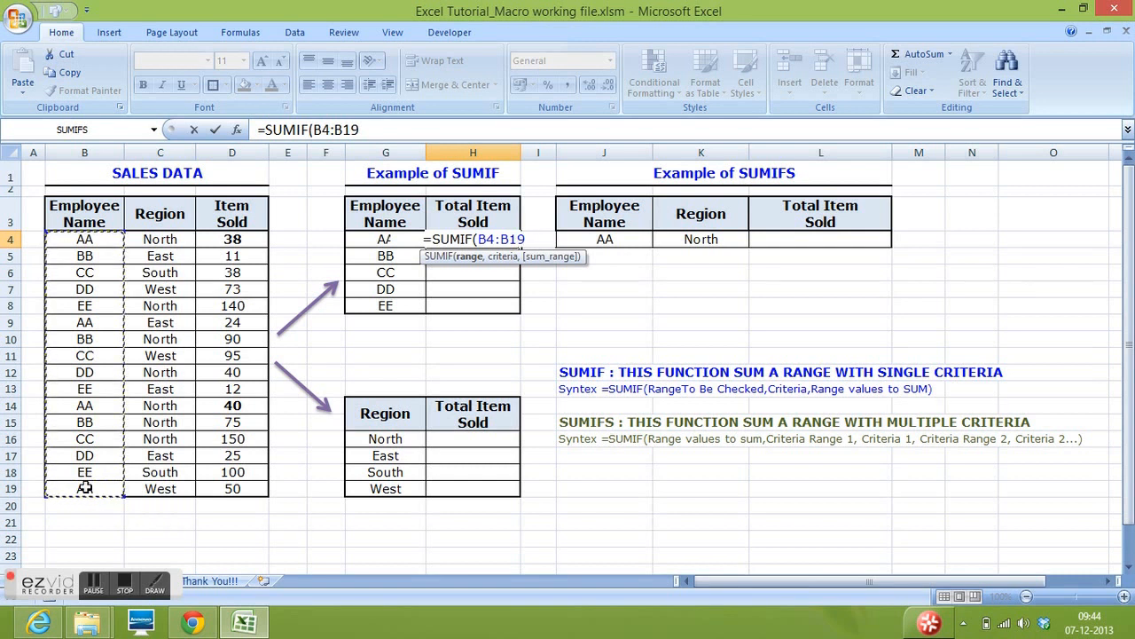
type(",G4")
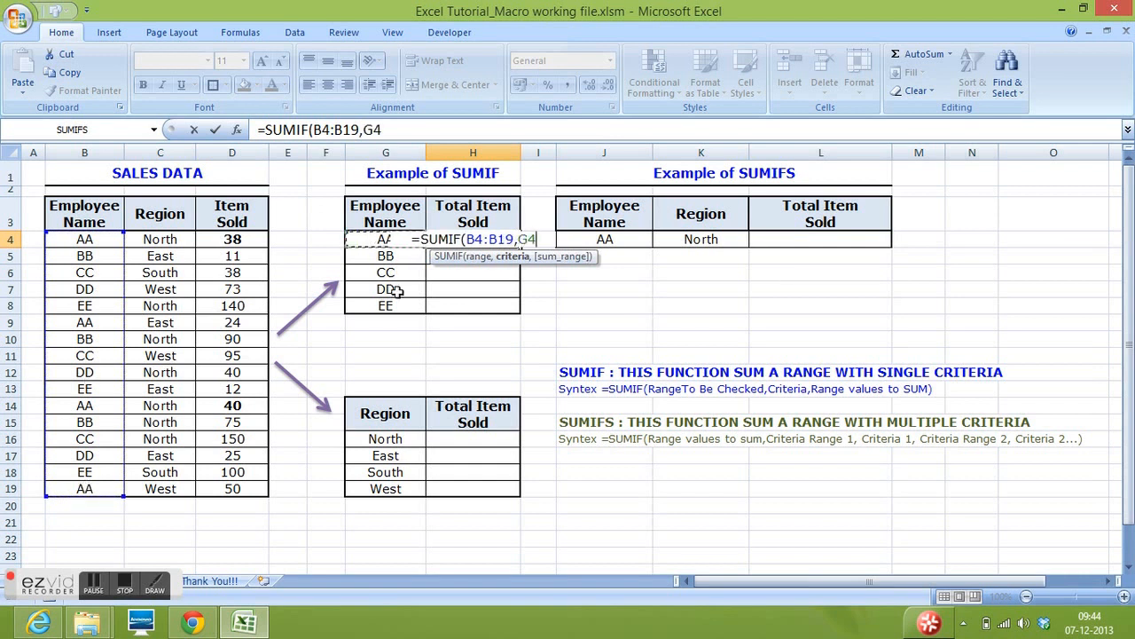
type(",")
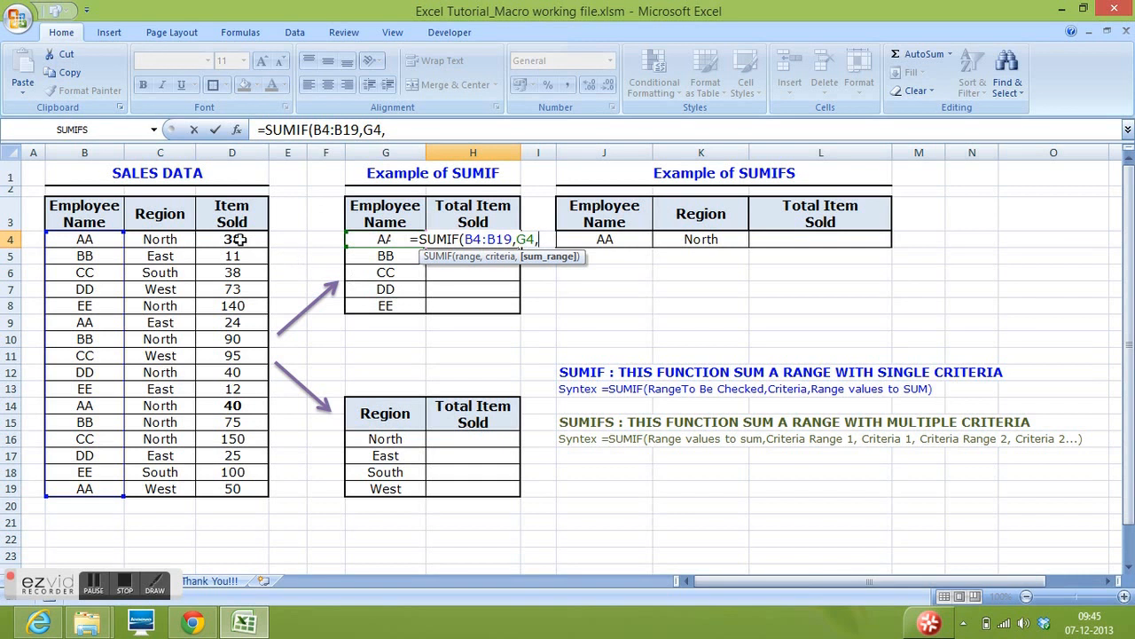
left_click_drag(230, 238, 231, 489)
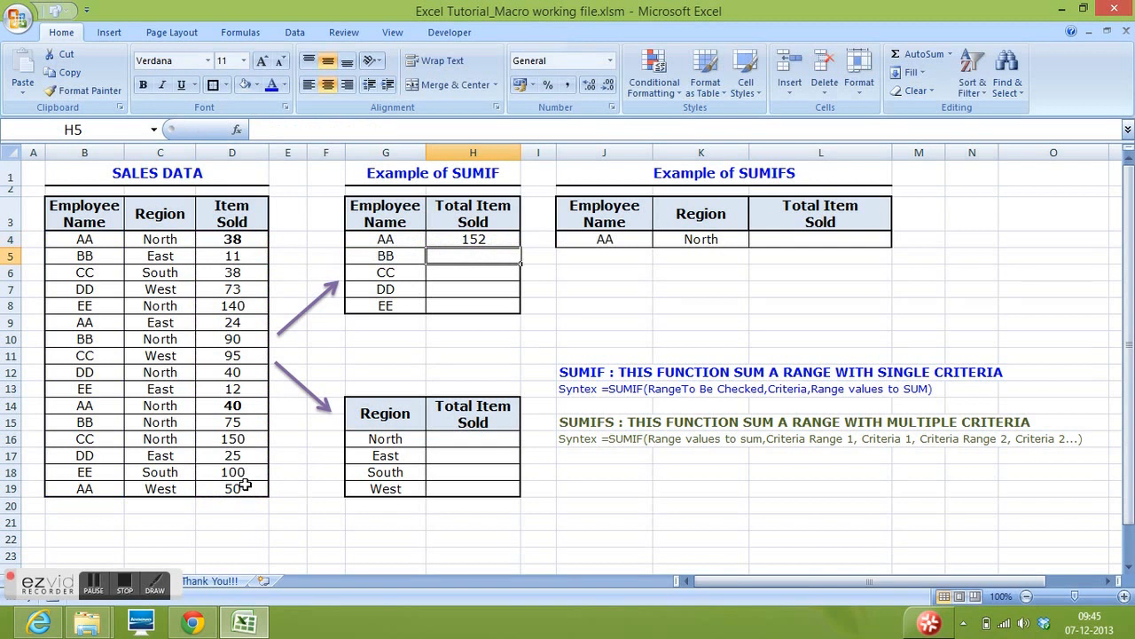
Highlight employee AA's sales rows in yellow and reopen the H4 formula for review
left_click(385, 239)
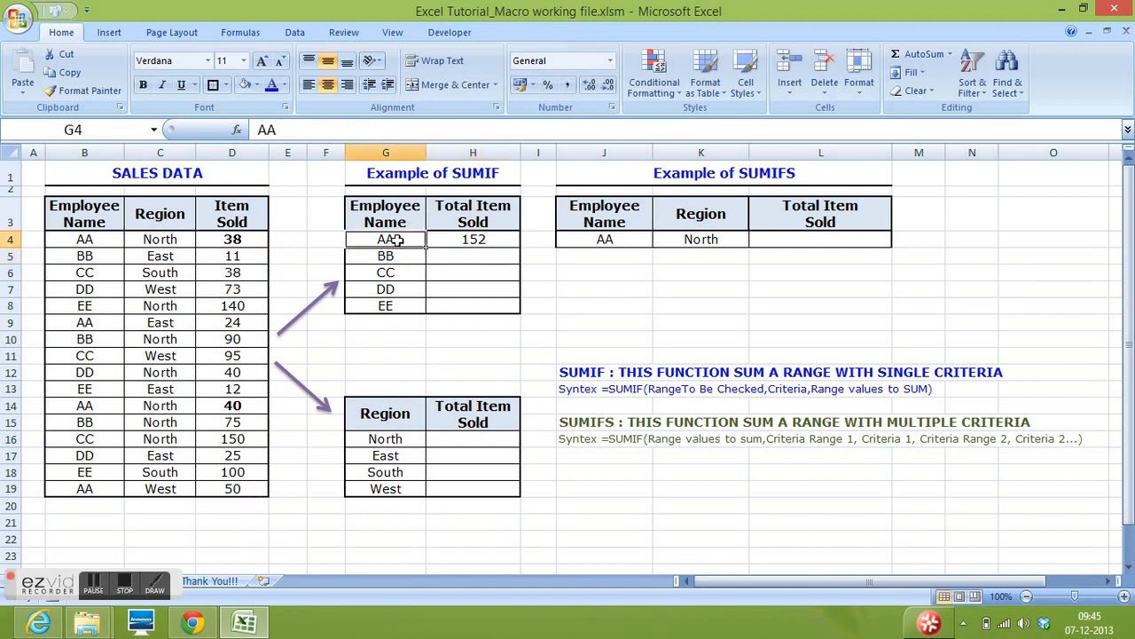
mouse_move(499, 240)
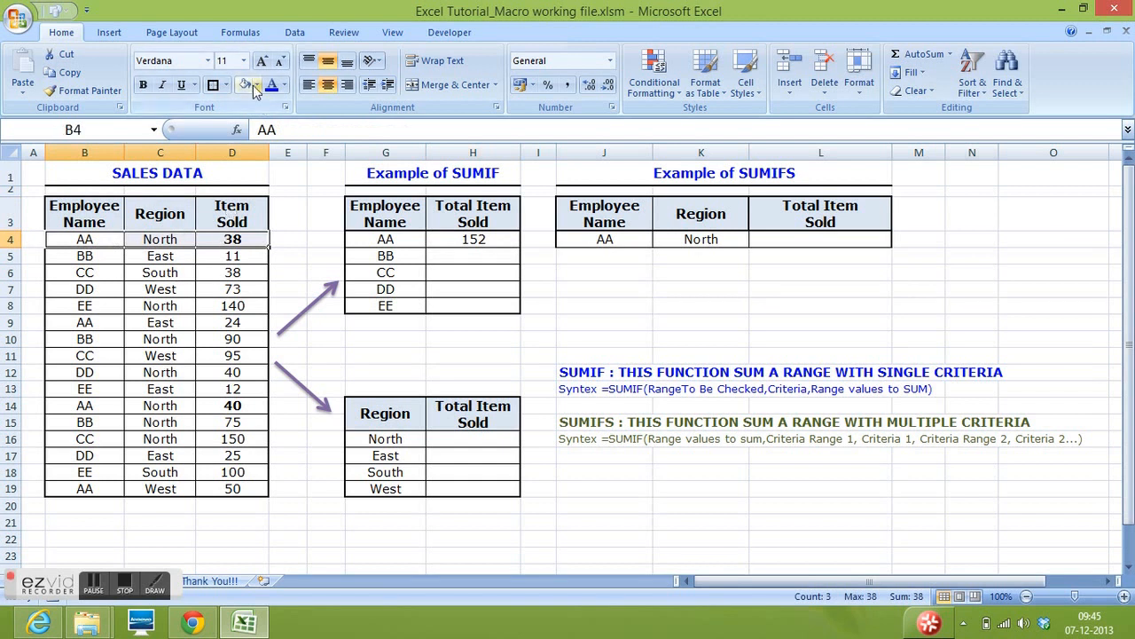
left_click(257, 85)
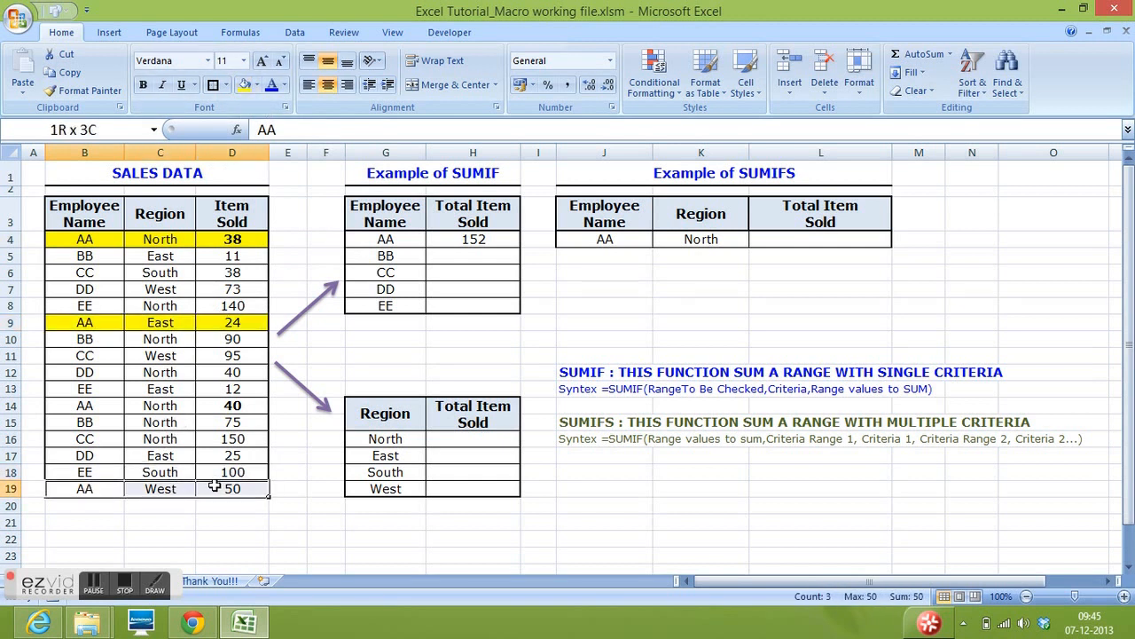
left_click(288, 256)
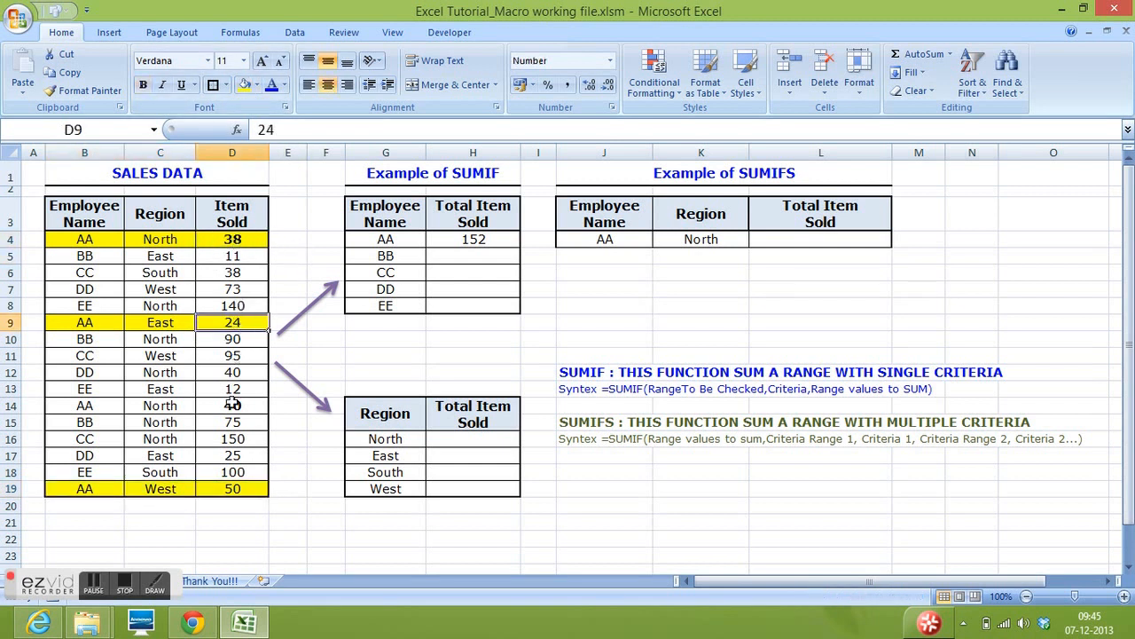
left_click(472, 339)
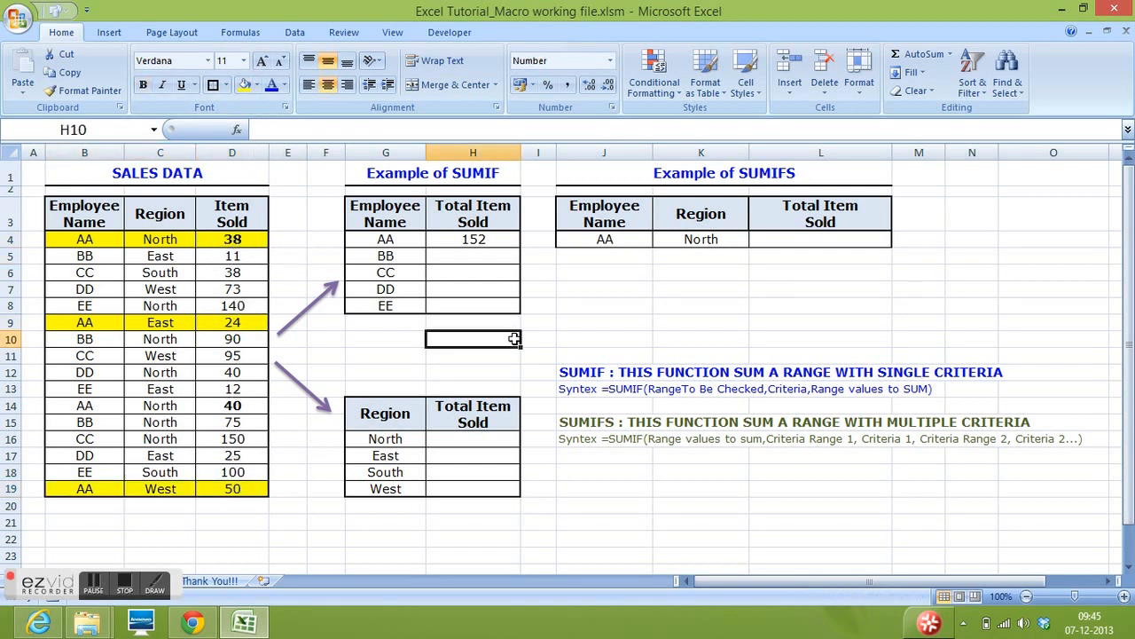
left_click(472, 238)
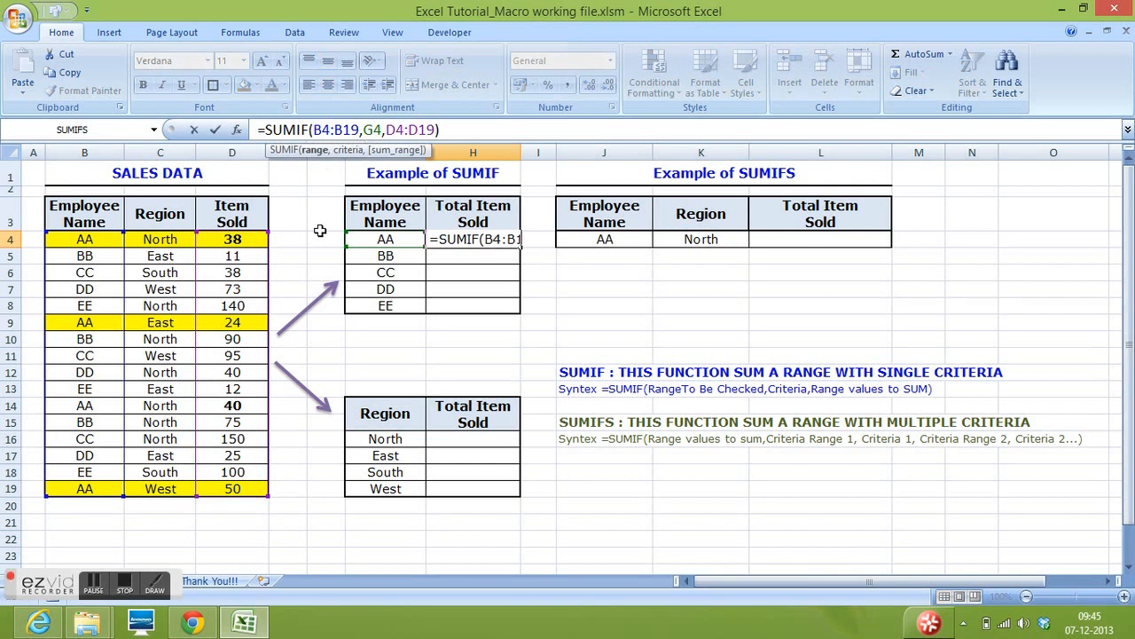
Review the H4 formula and copy it down to H8, giving totals 152, 176, 283, 138, 252
key("f4")
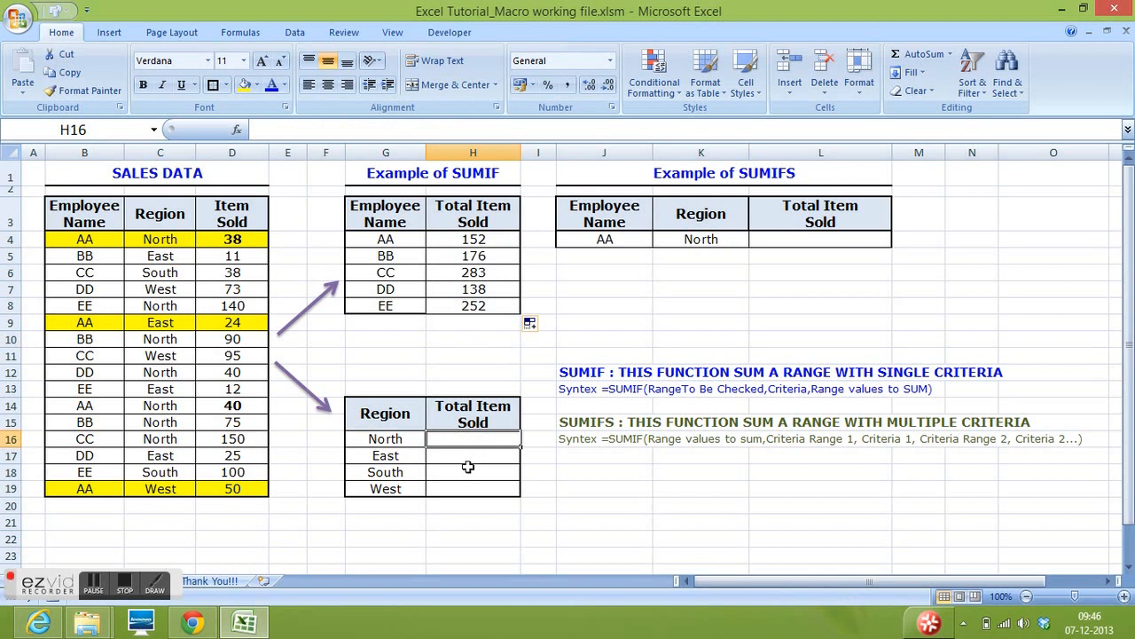
Enter a SUMIF in H16 over regions C4:C19 with criterion G16, giving 573 for North
type("=SUMIF(")
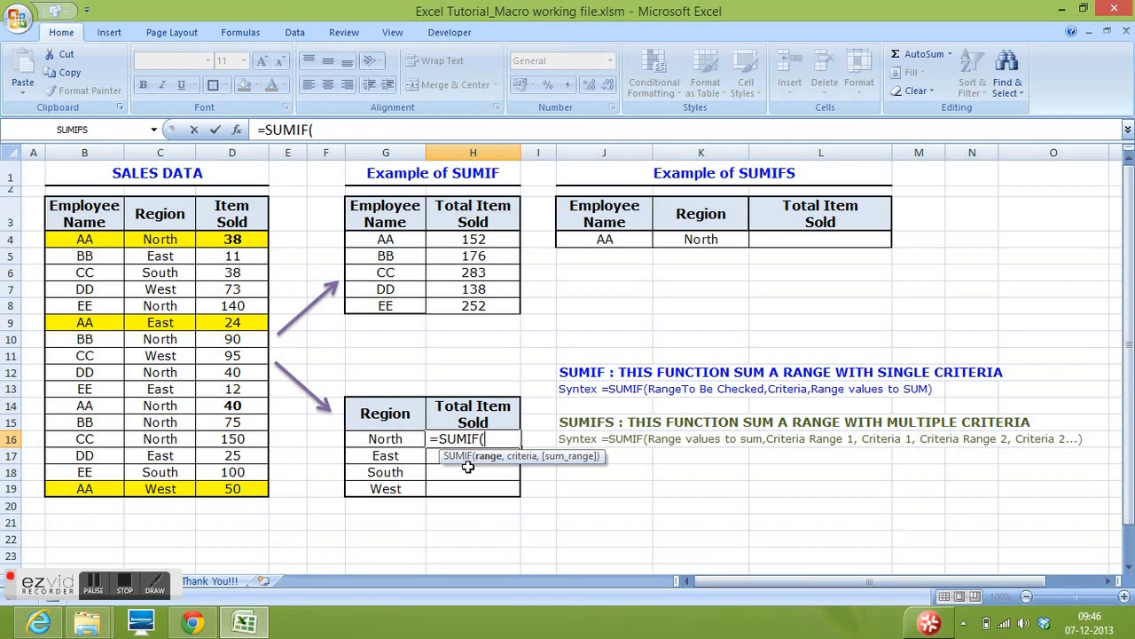
mouse_move(170, 247)
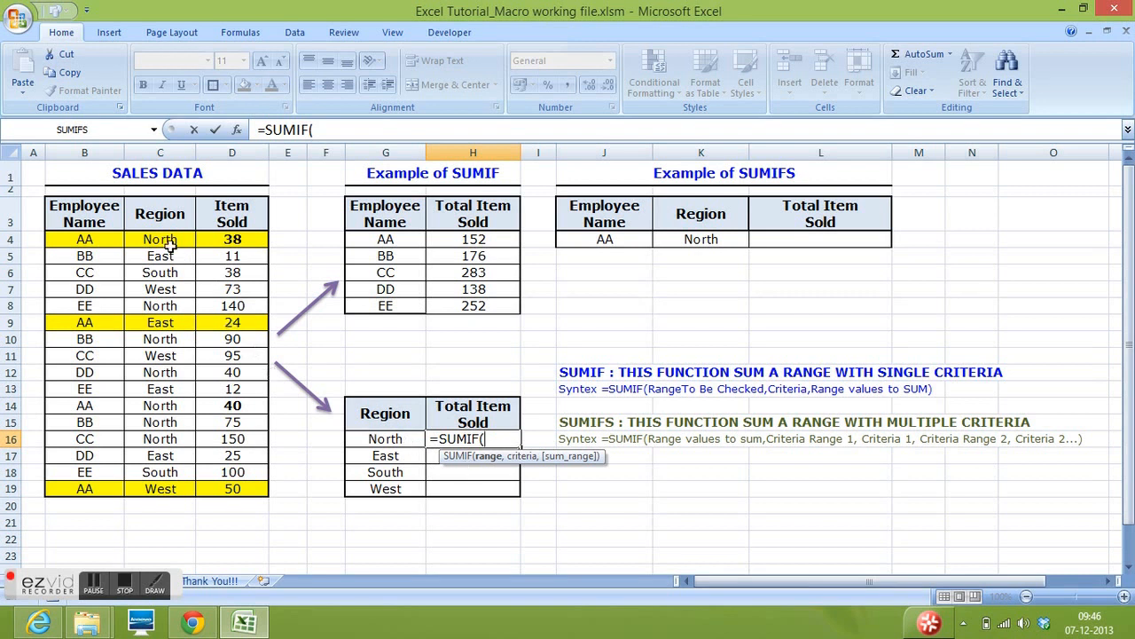
left_click_drag(160, 237, 159, 454)
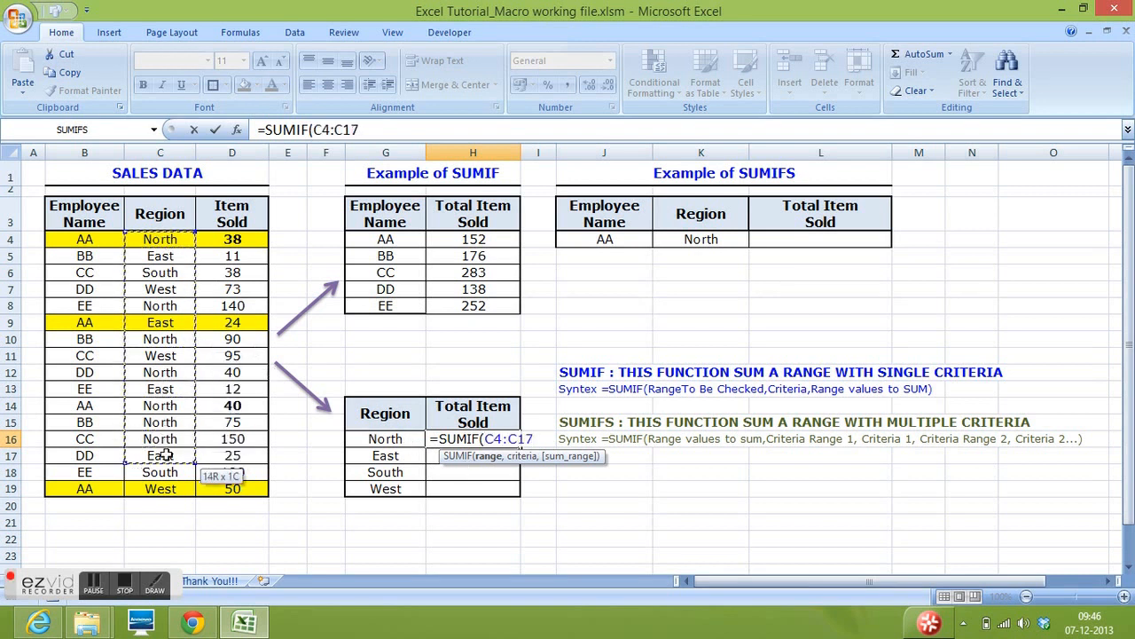
left_click_drag(160, 454, 160, 489)
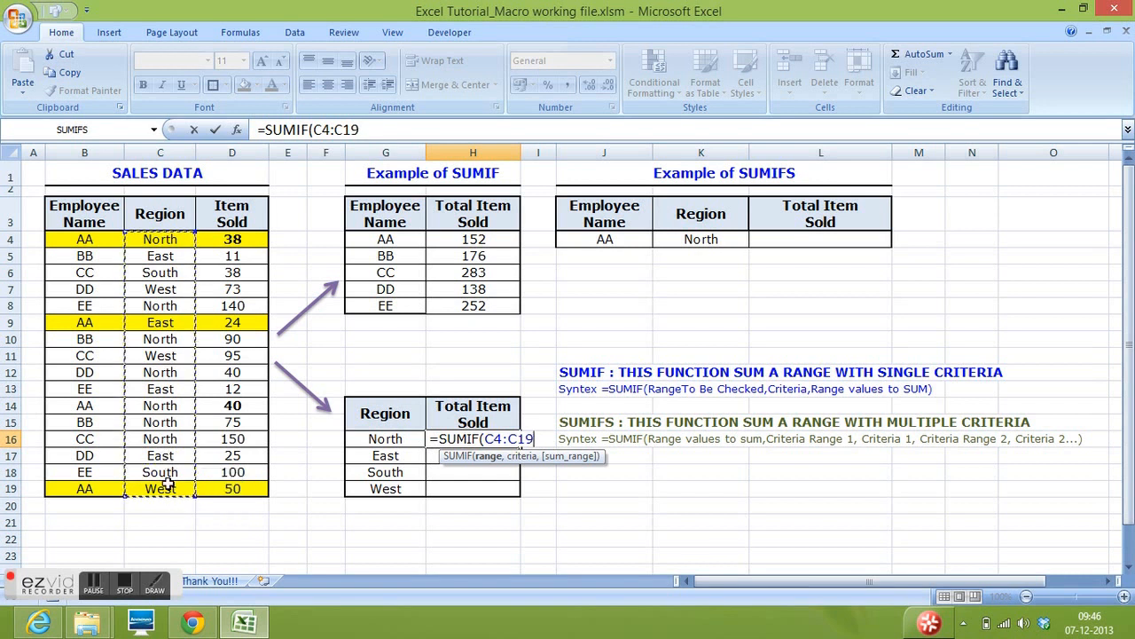
type(",G16")
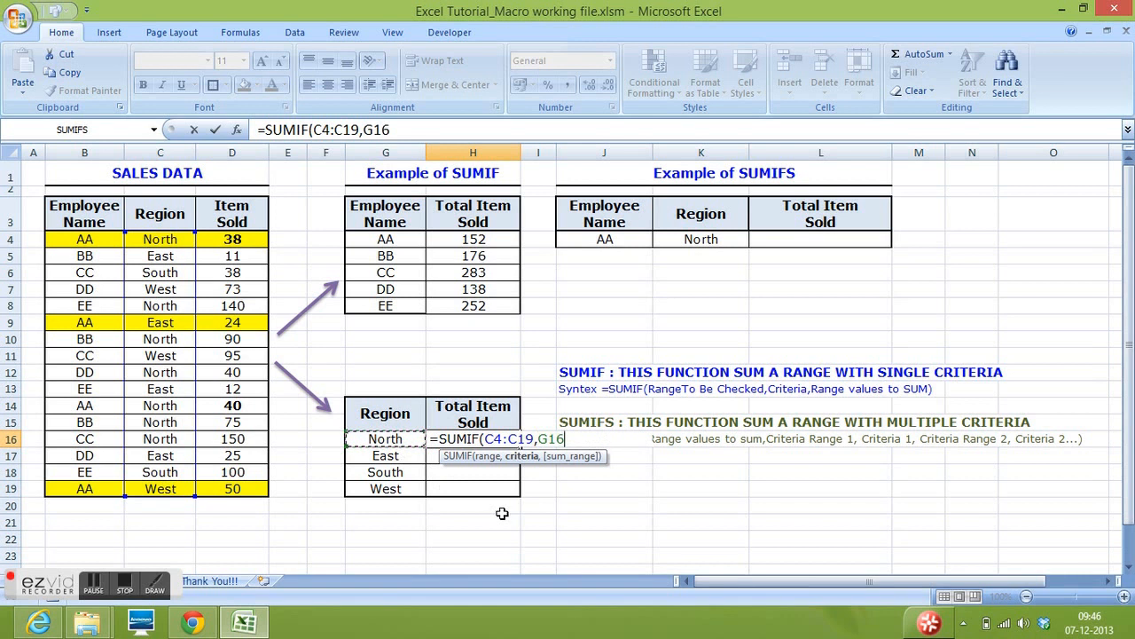
type(",")
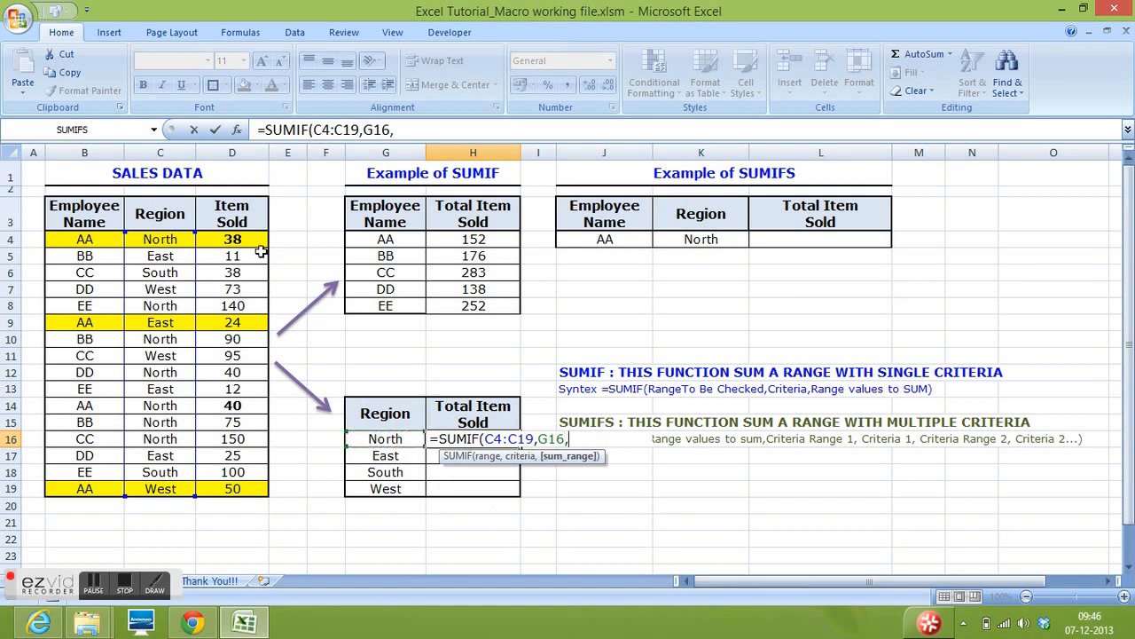
left_click_drag(231, 238, 230, 372)
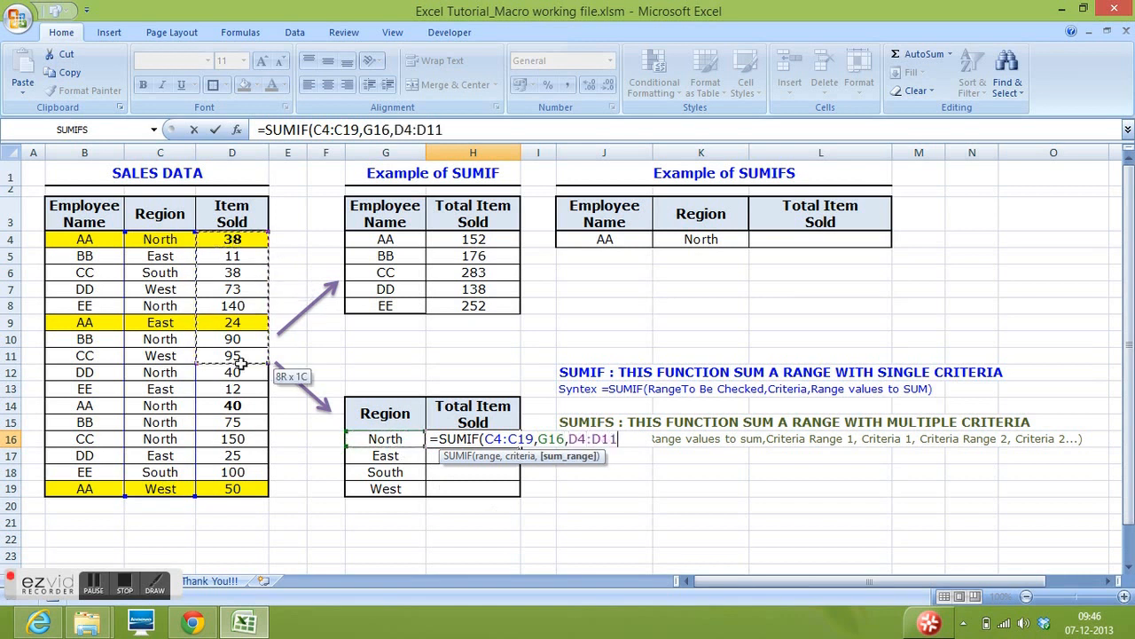
left_click_drag(231, 372, 231, 488)
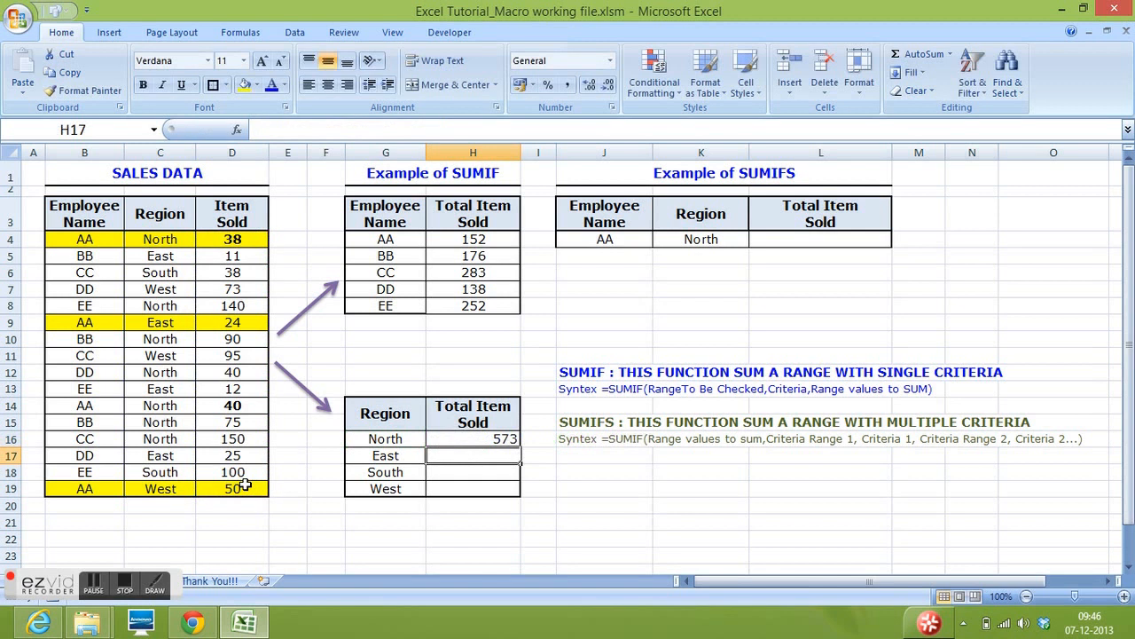
Fix H16's sum range to D4:D19, make both ranges absolute with F4, and fill down to H19
left_click(472, 438)
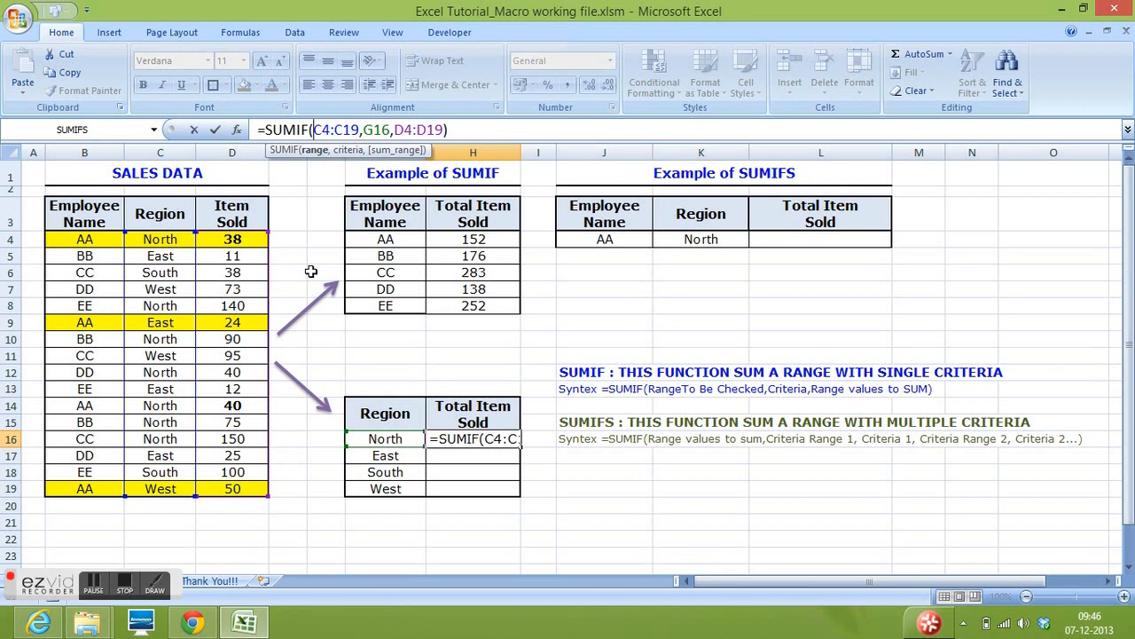
key("F4")
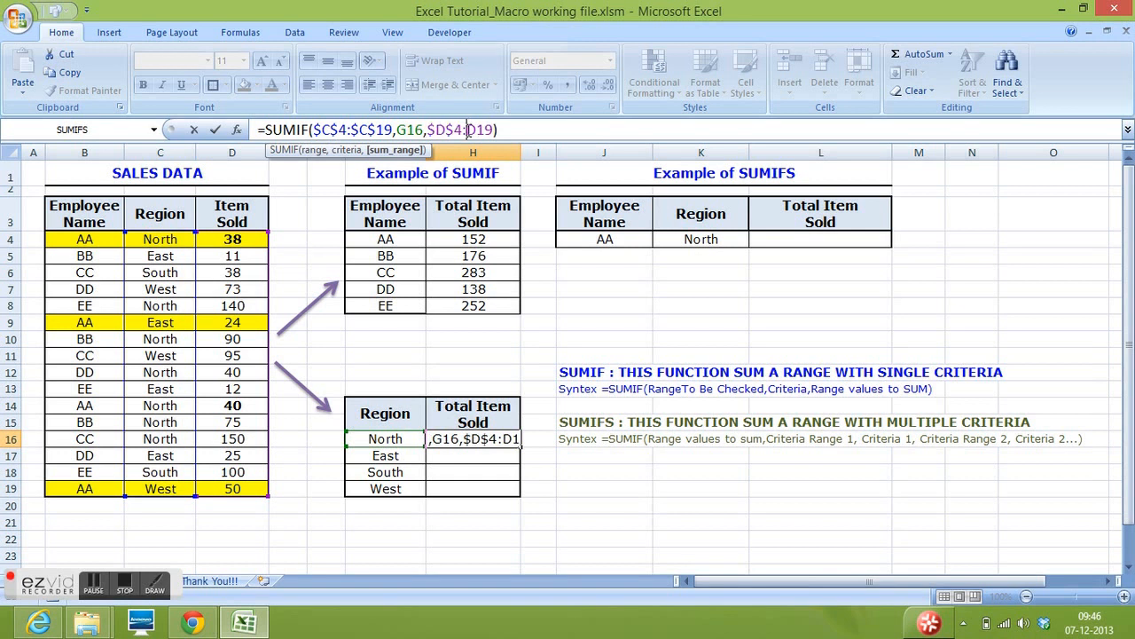
key("f4")
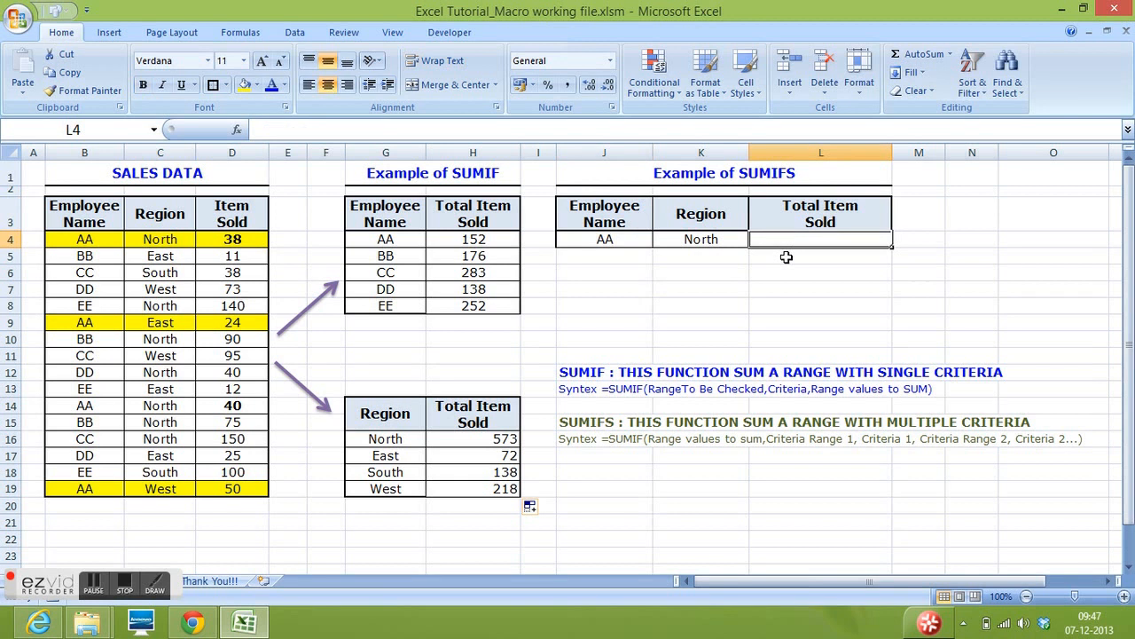
mouse_move(653, 341)
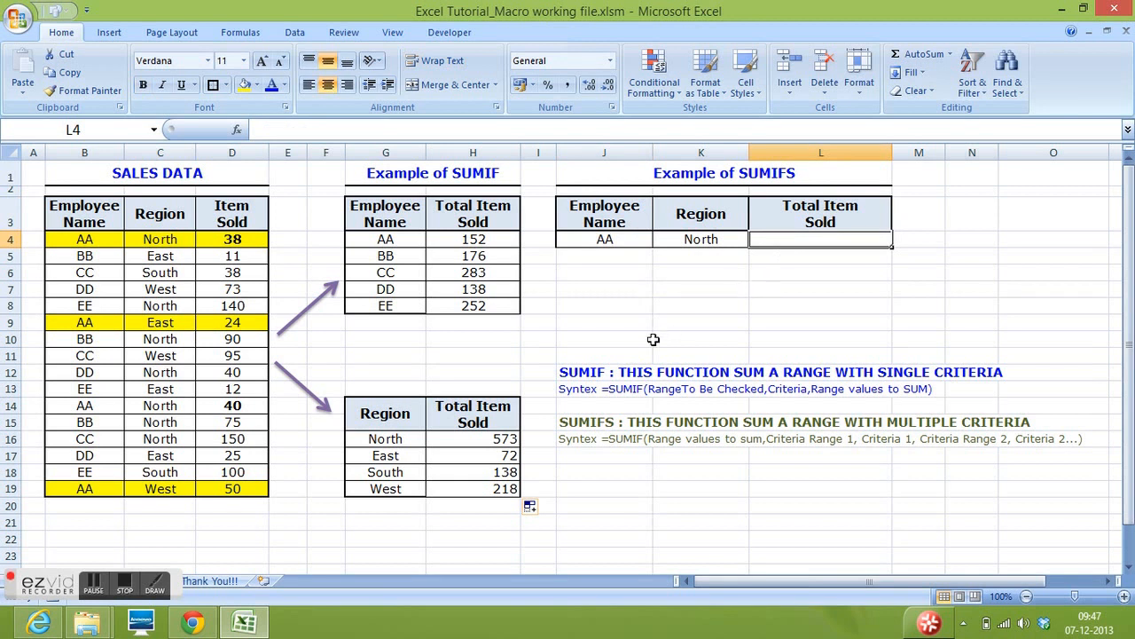
mouse_move(628, 403)
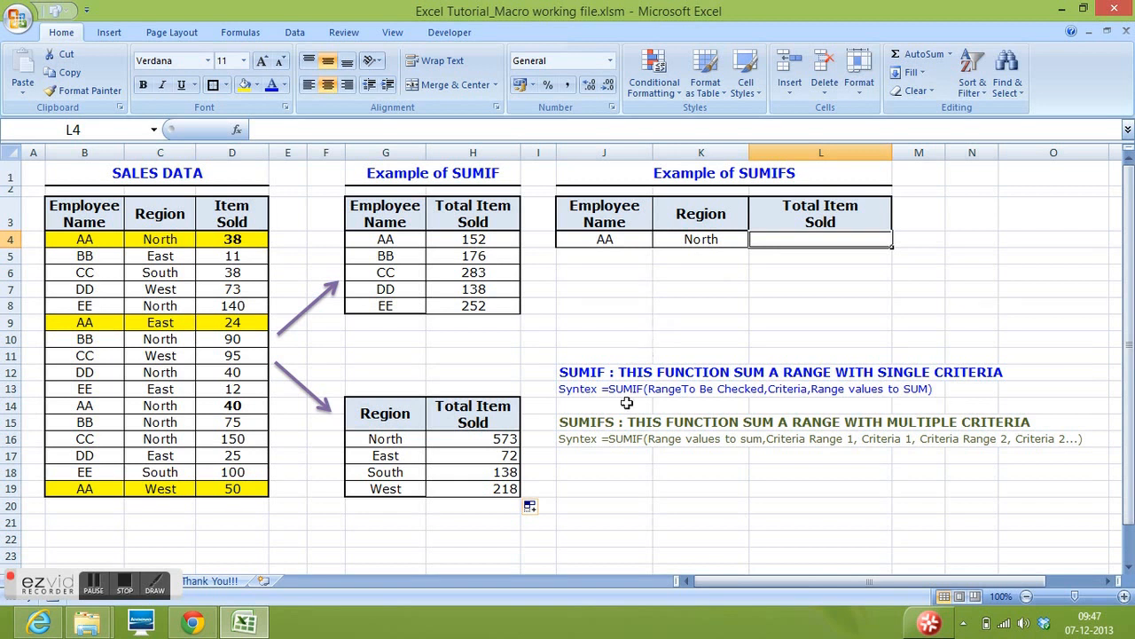
left_click(603, 438)
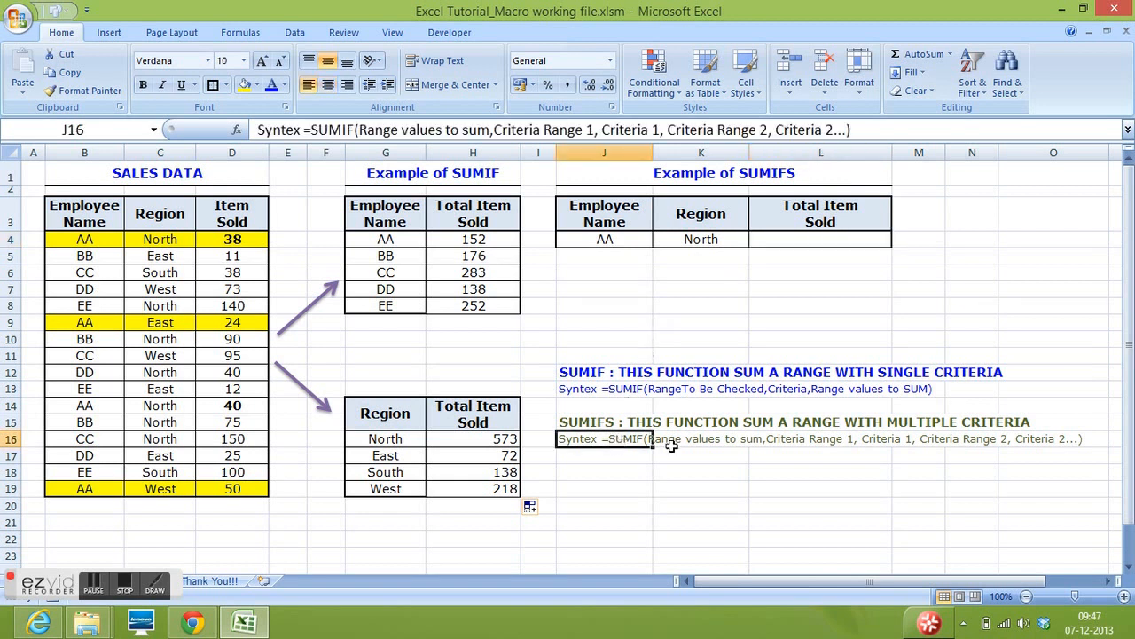
double_click(603, 438)
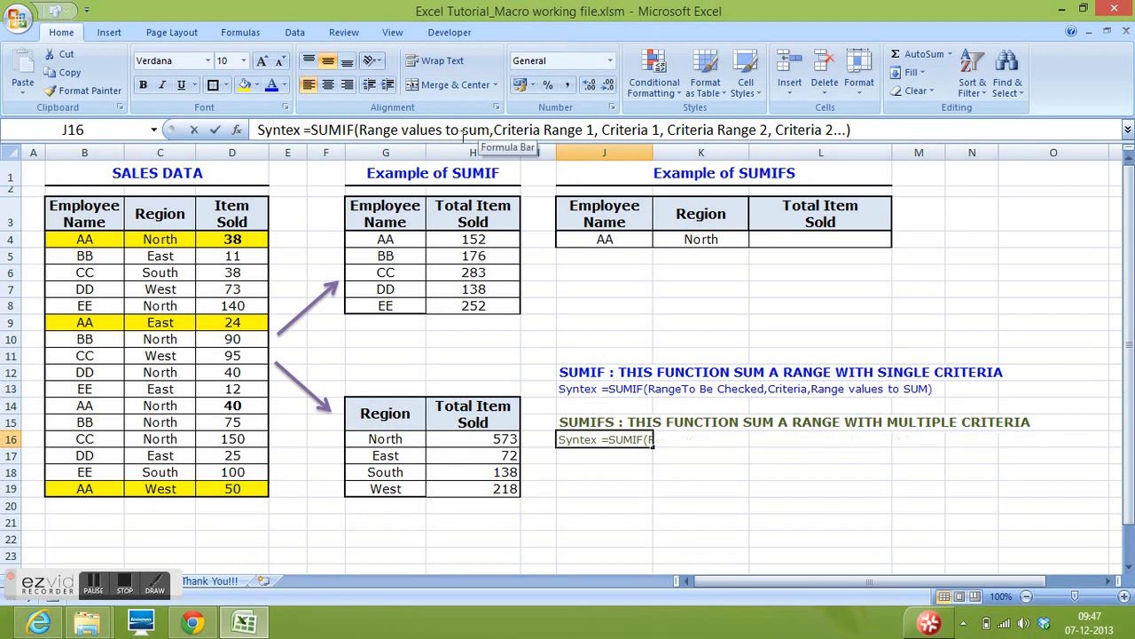
double_click(422, 130)
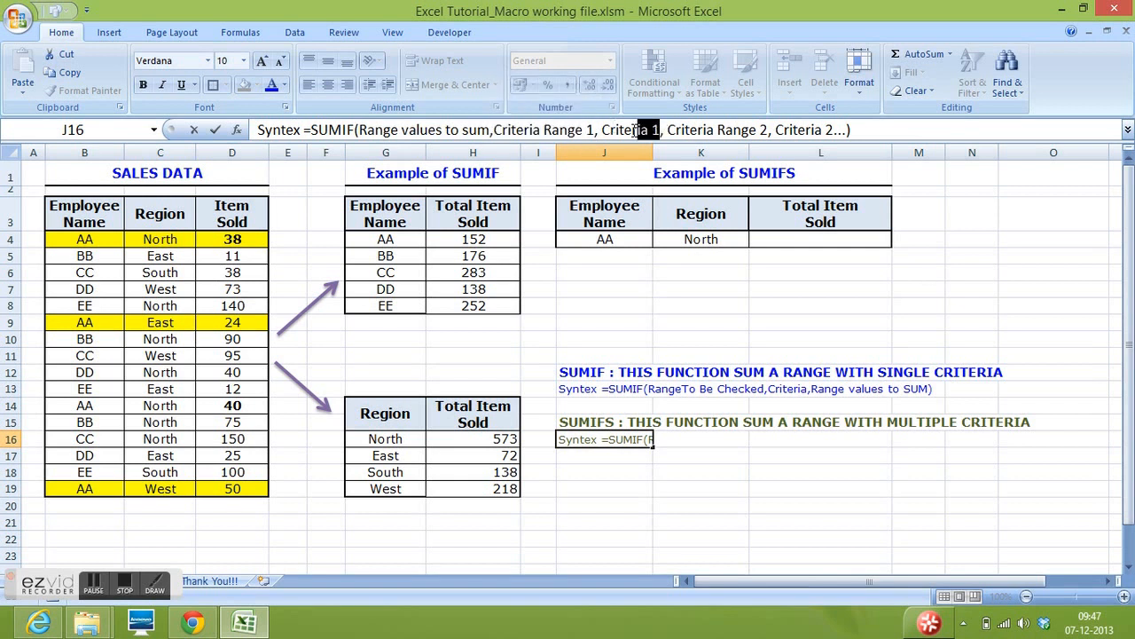
double_click(628, 130)
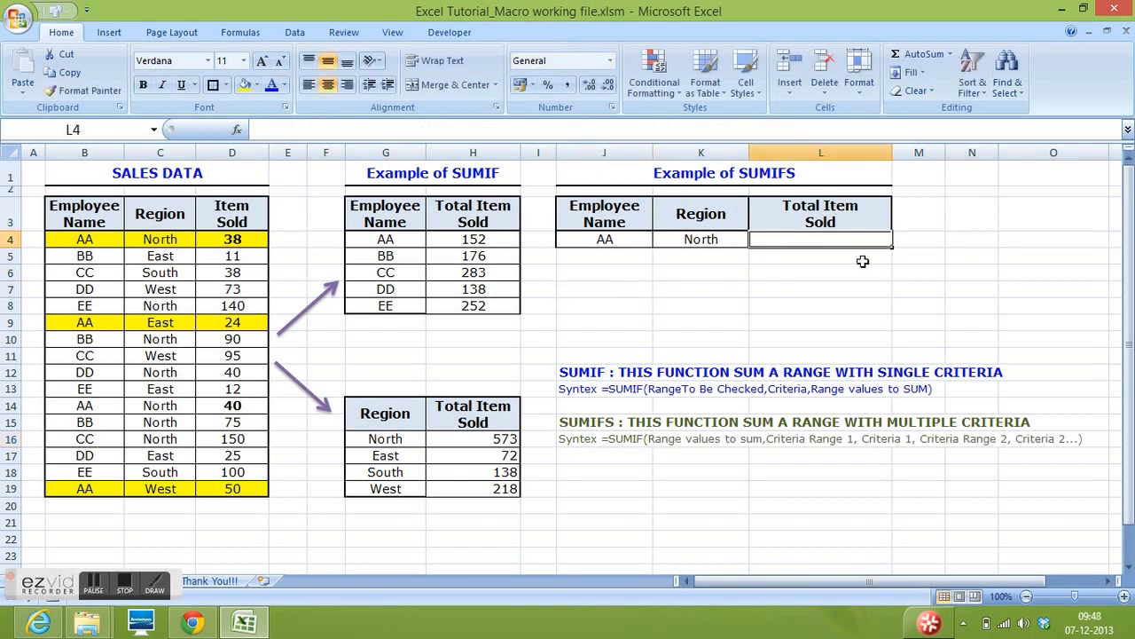
Start =SUMIFS in L4 with sum range D4:D19 and first criteria range B4:B19
type("=SUMIFS")
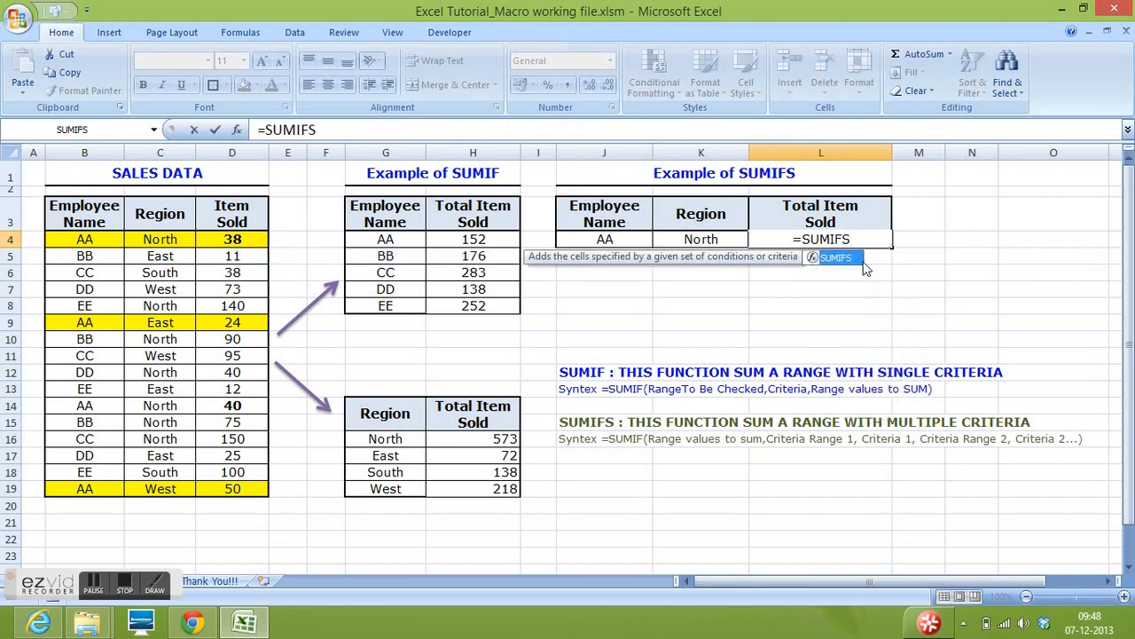
type("(")
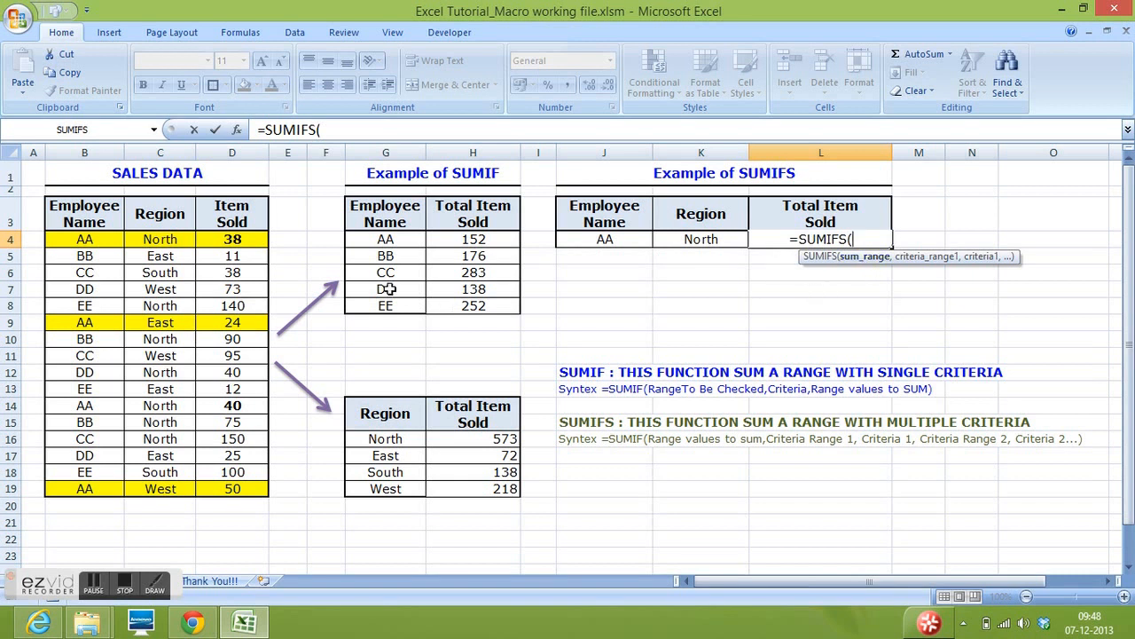
left_click(231, 237)
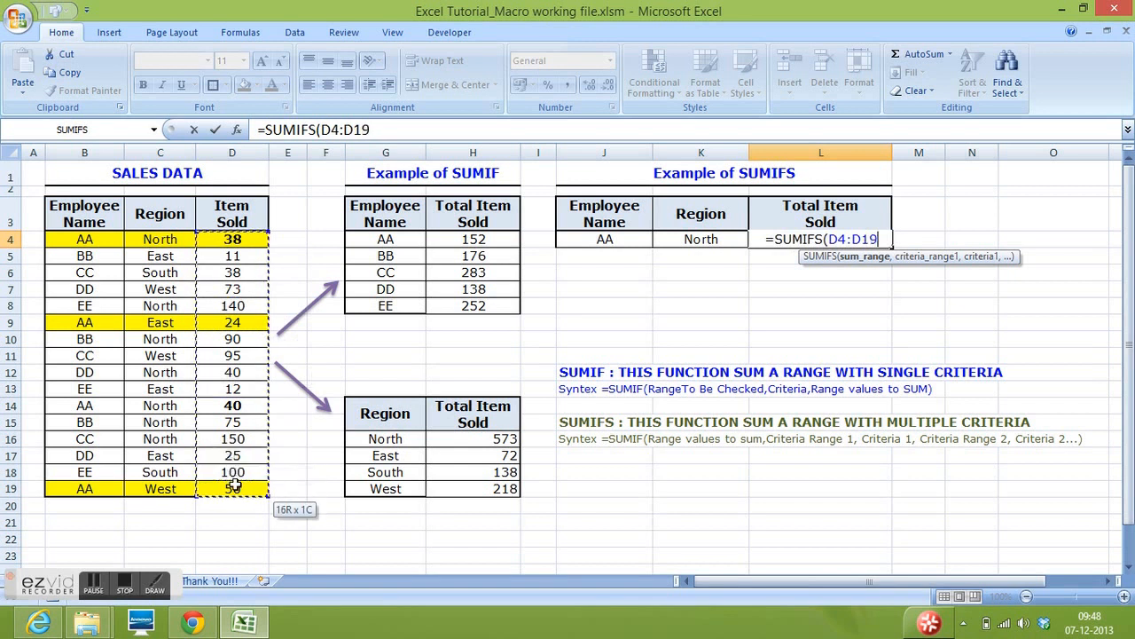
type(",")
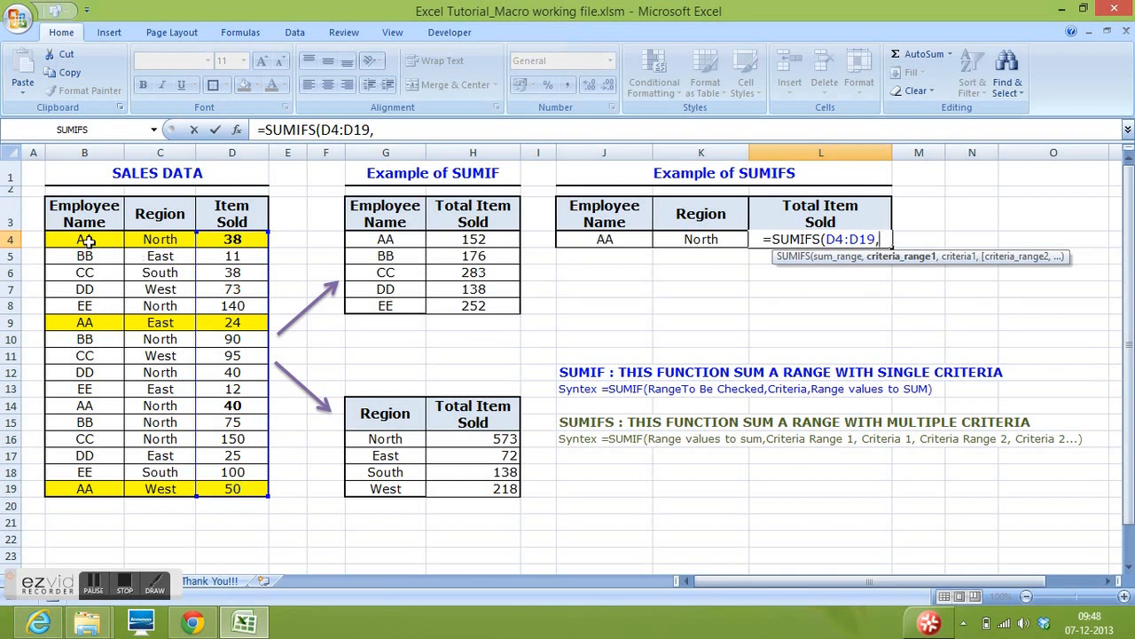
left_click_drag(86, 238, 85, 489)
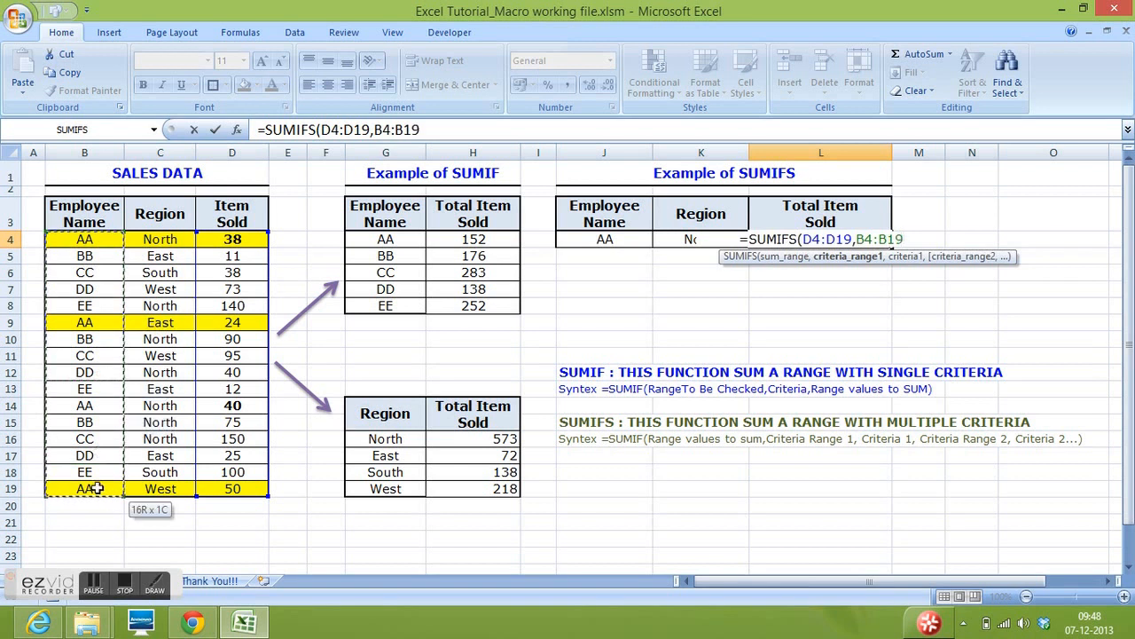
Add criterion J4 (employee AA) and second criteria range C4:C19 for the region
type(",")
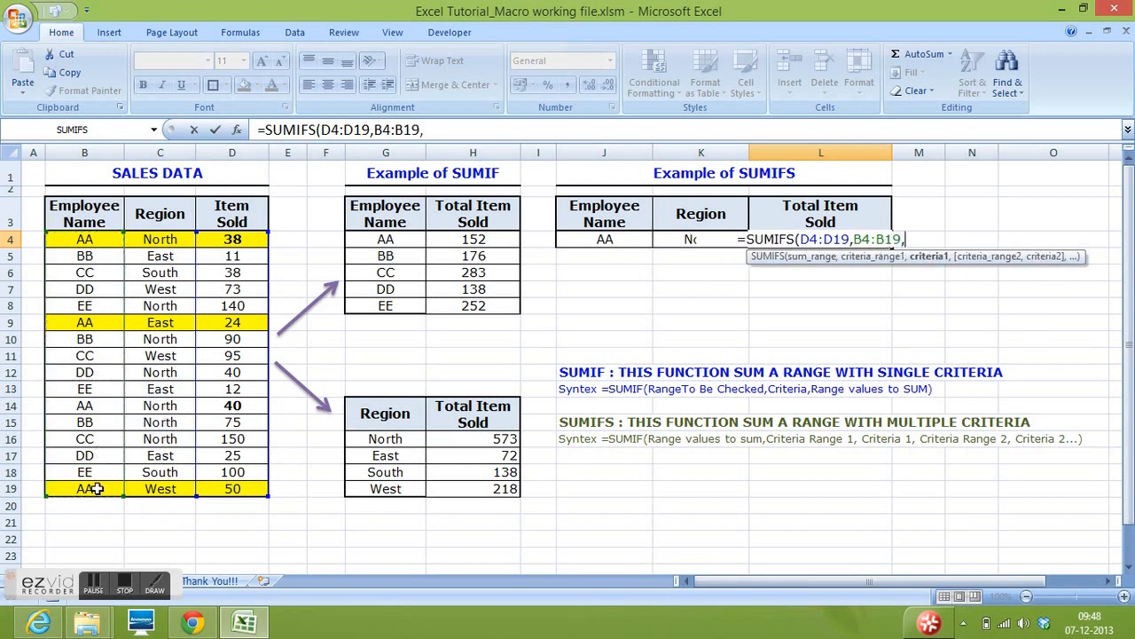
left_click(604, 238)
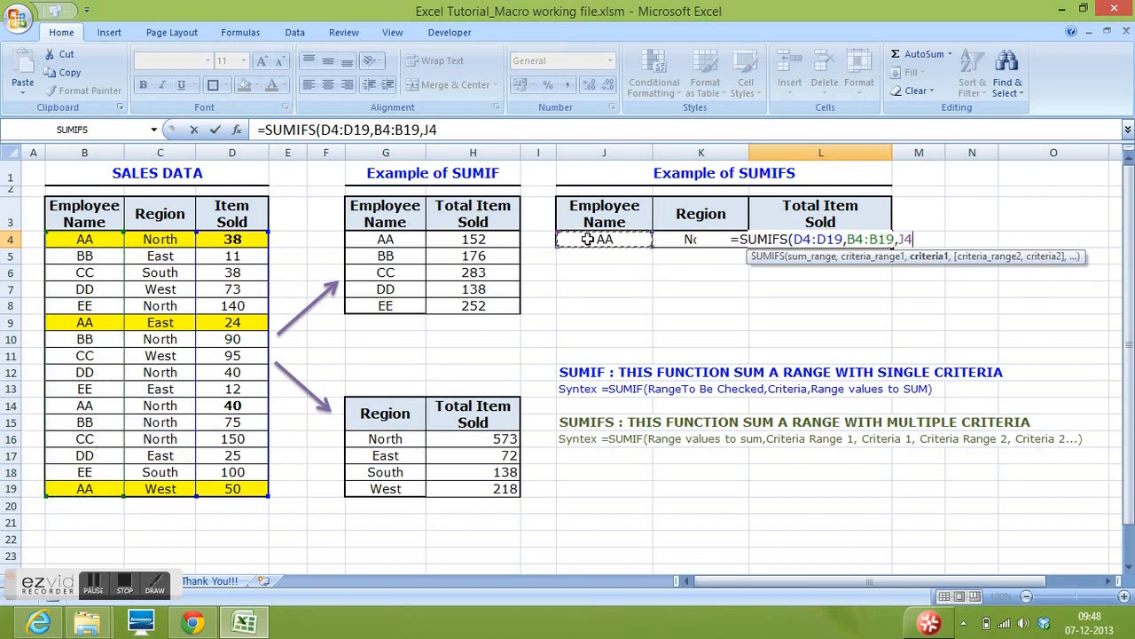
type(",")
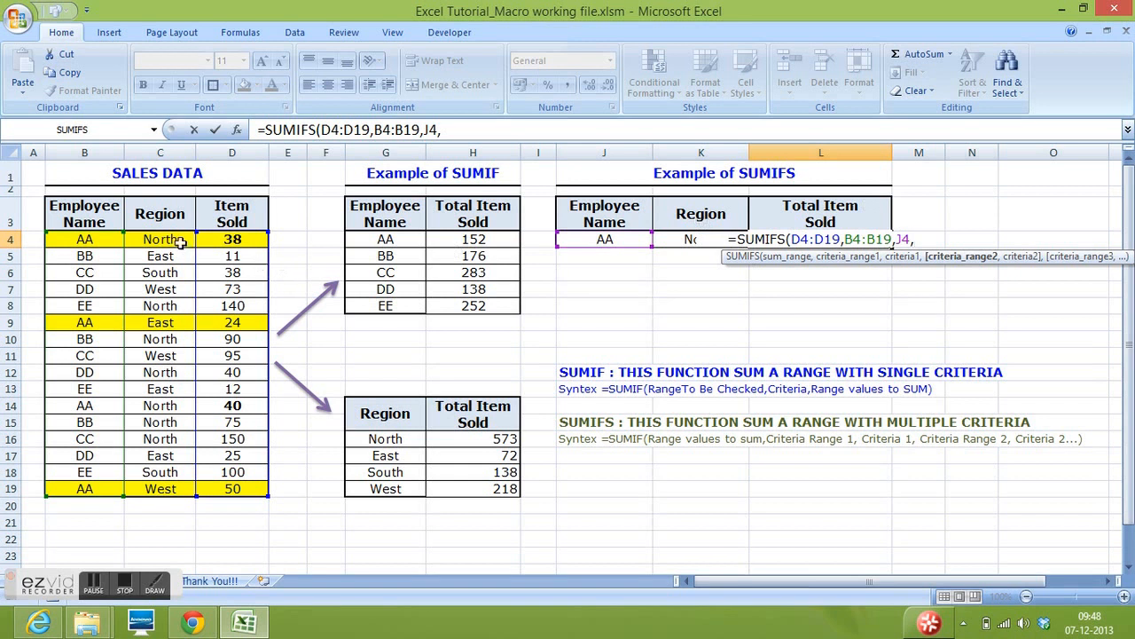
left_click(159, 239)
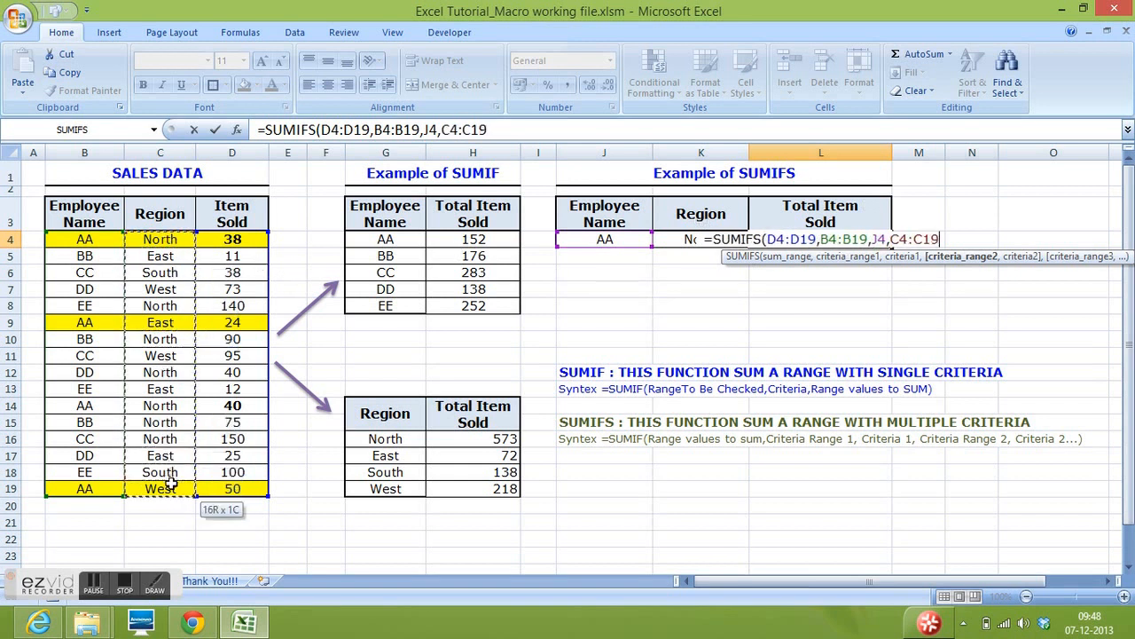
type(",K4")
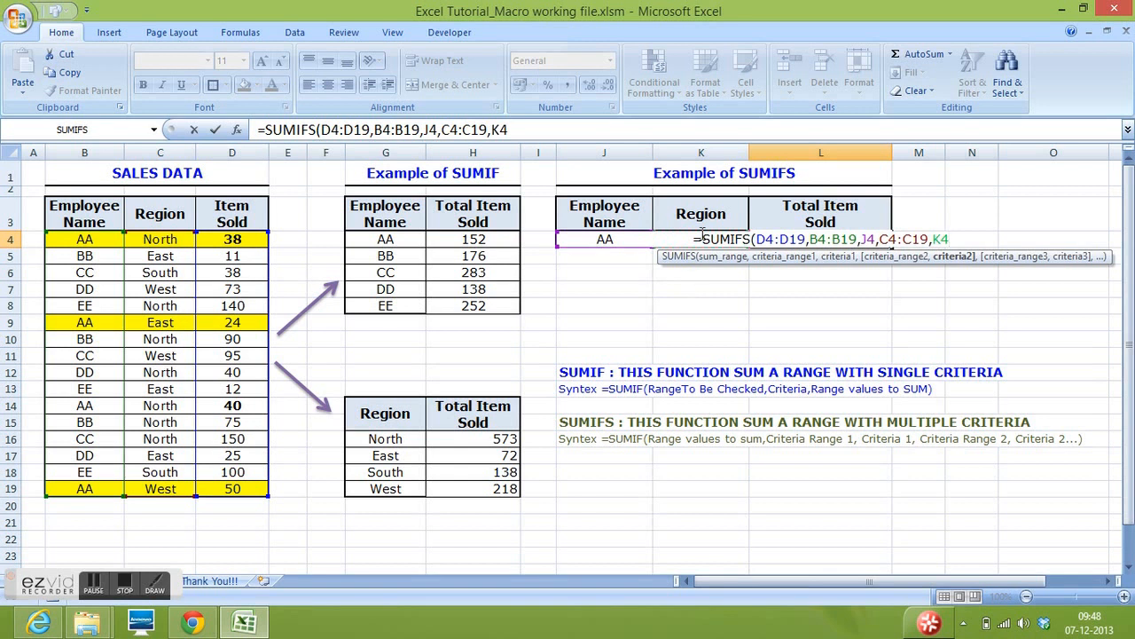
mouse_move(706, 277)
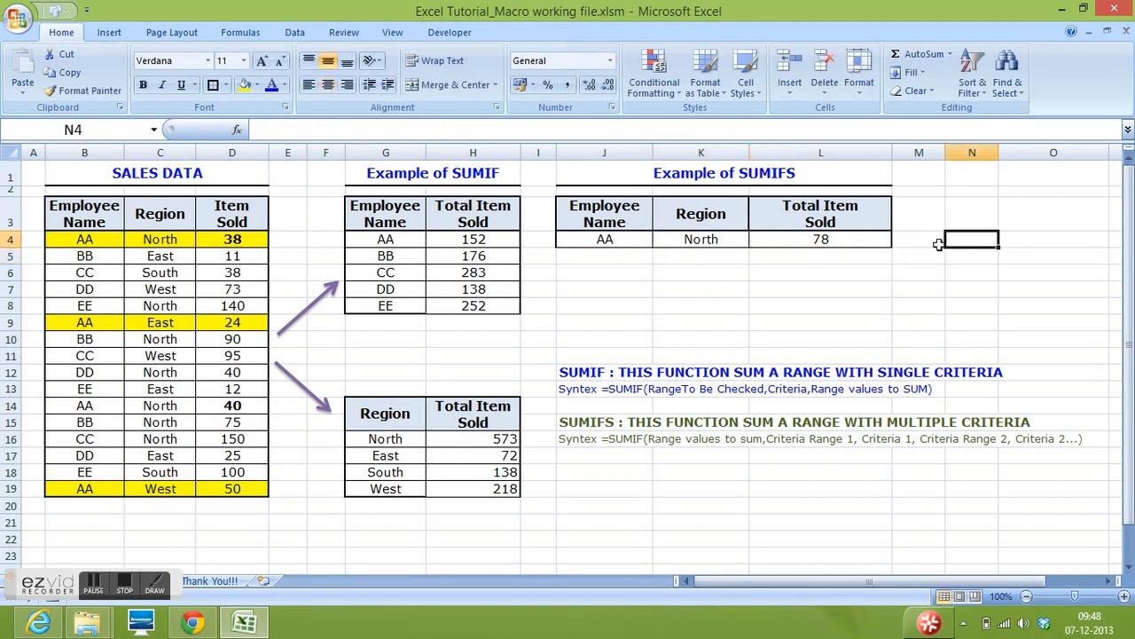
left_click(819, 238)
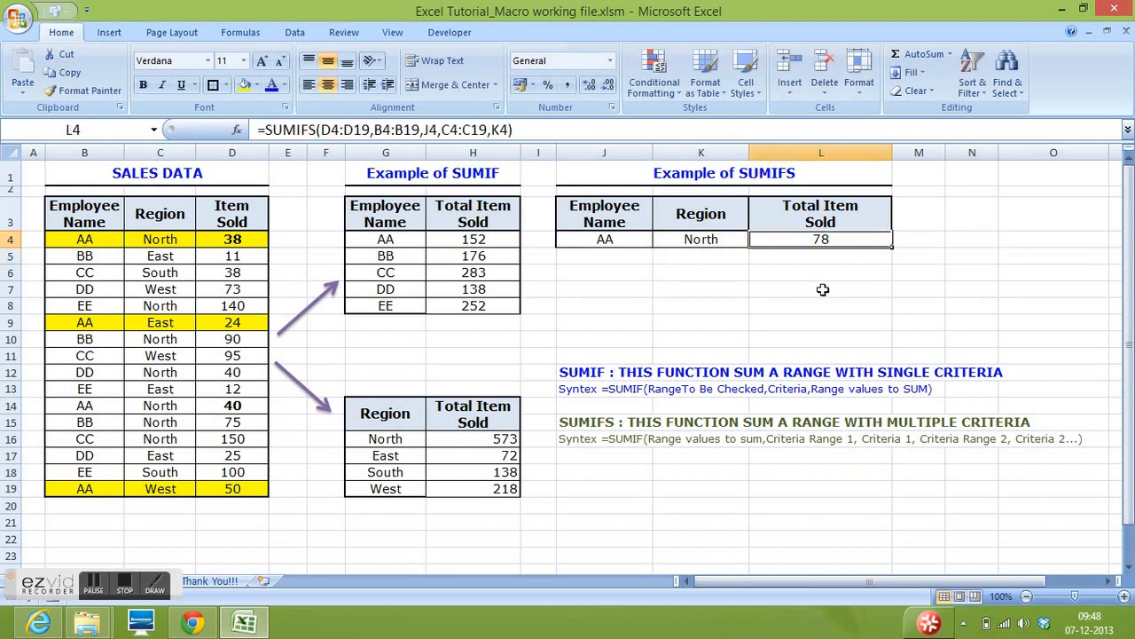
mouse_move(699, 488)
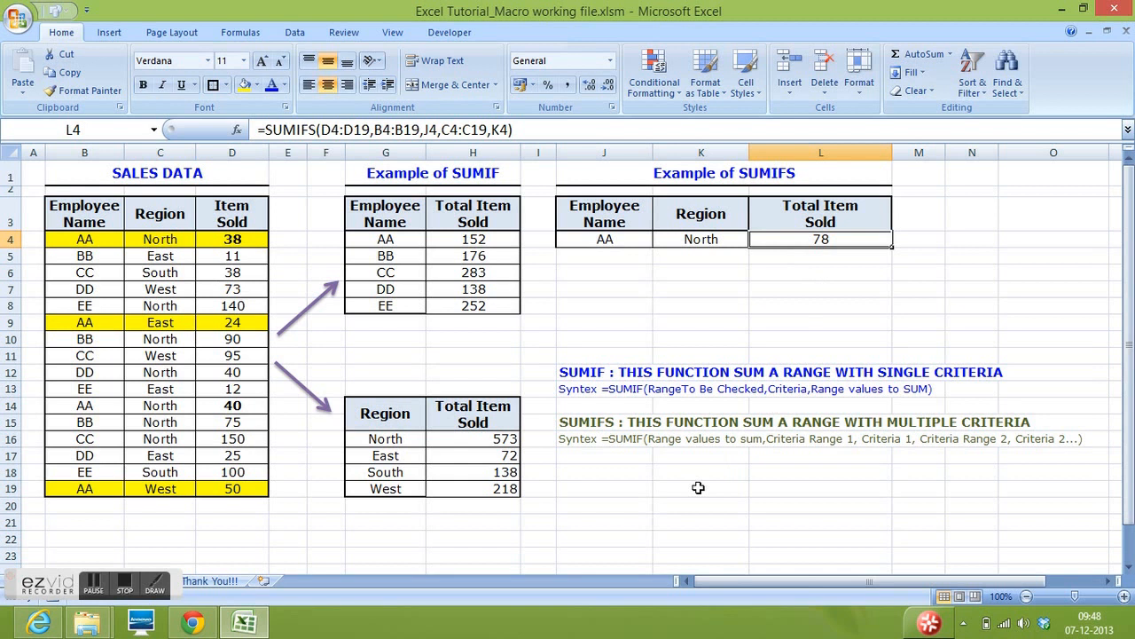
mouse_move(613, 529)
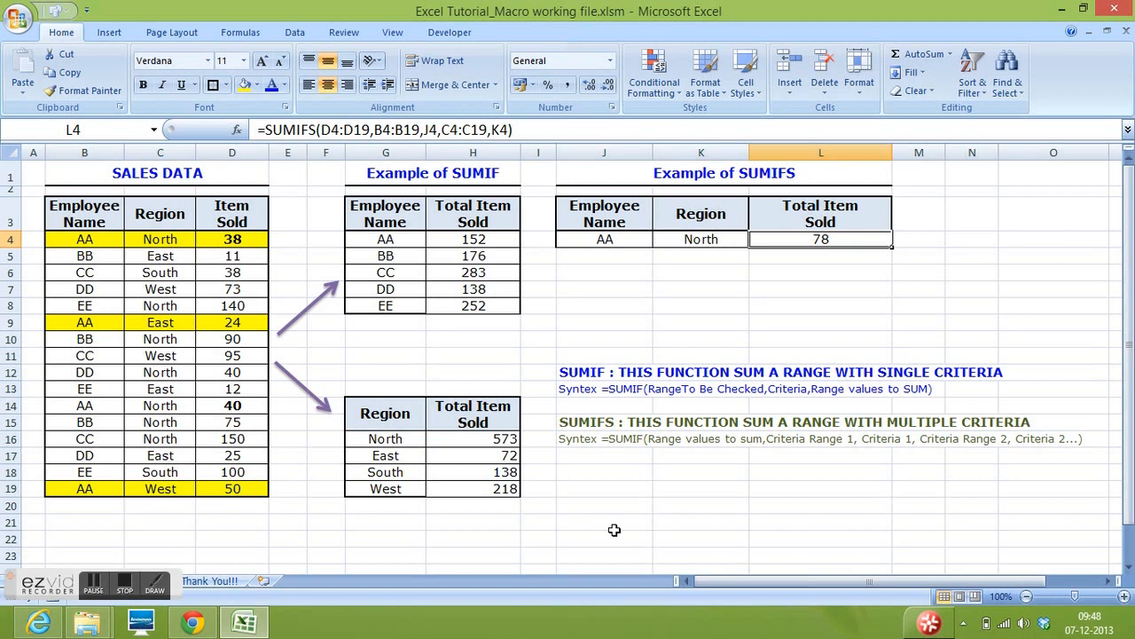
mouse_move(543, 532)
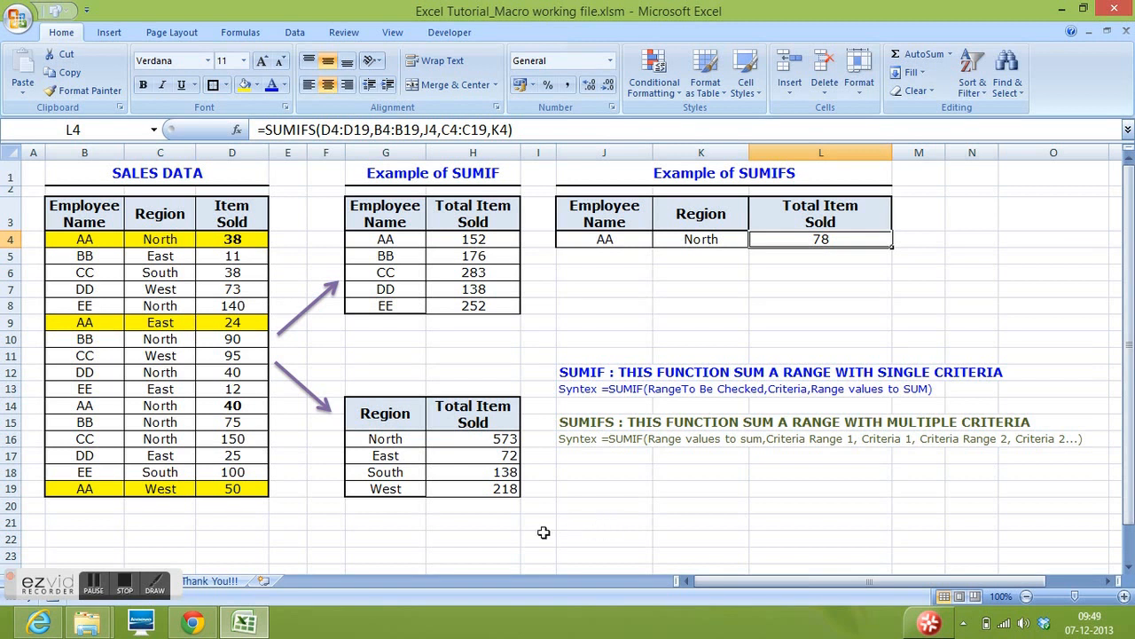
scroll("down", 3)
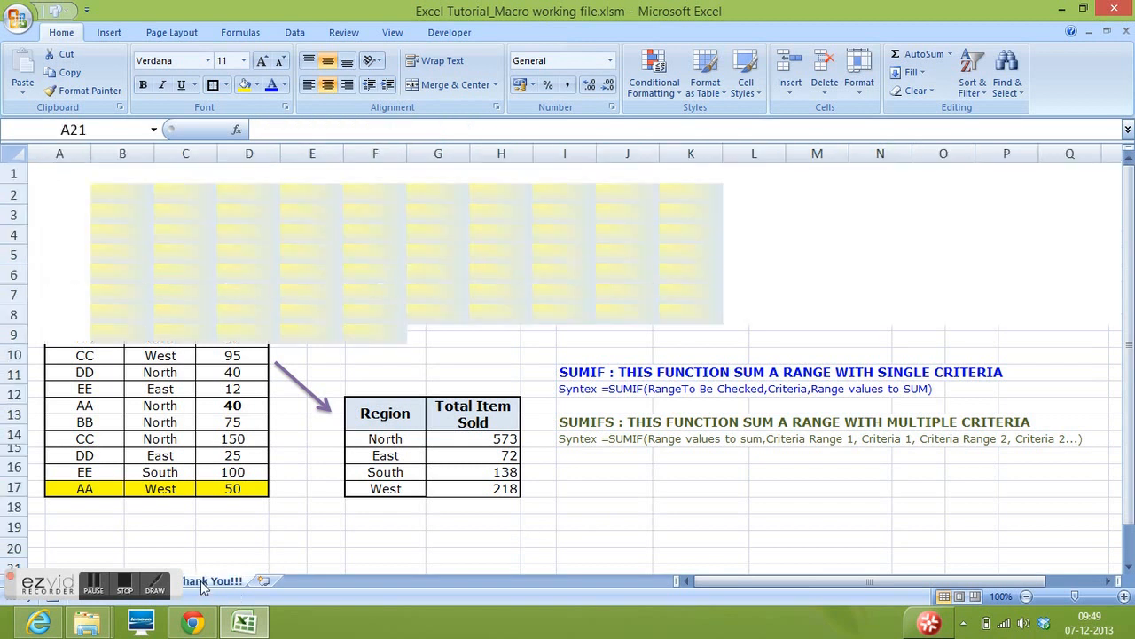